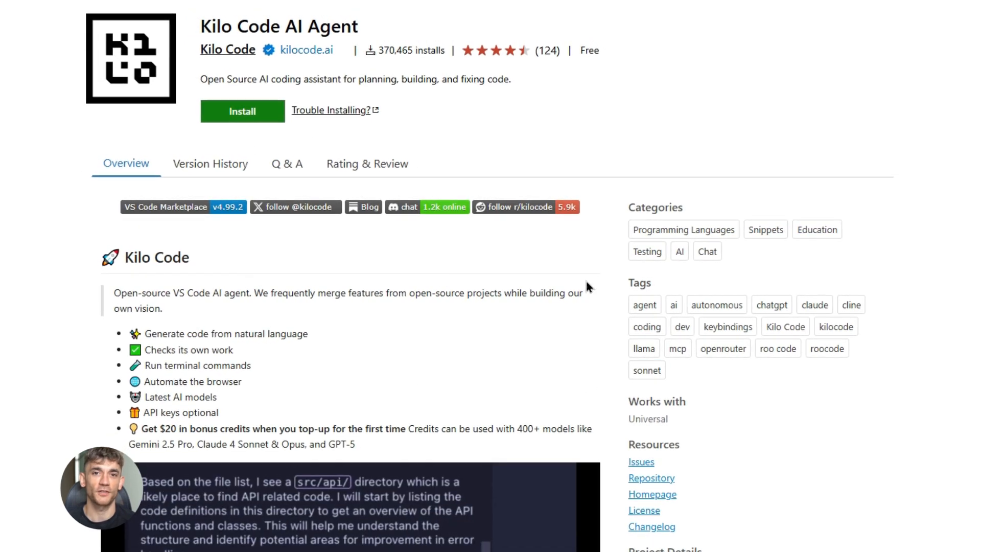
Scroll the Kilo Code panel to view the blog platform task's to-do plan and directory command.
{"action": "scroll", "scroll_direction": "down", "scroll_amount": 3}
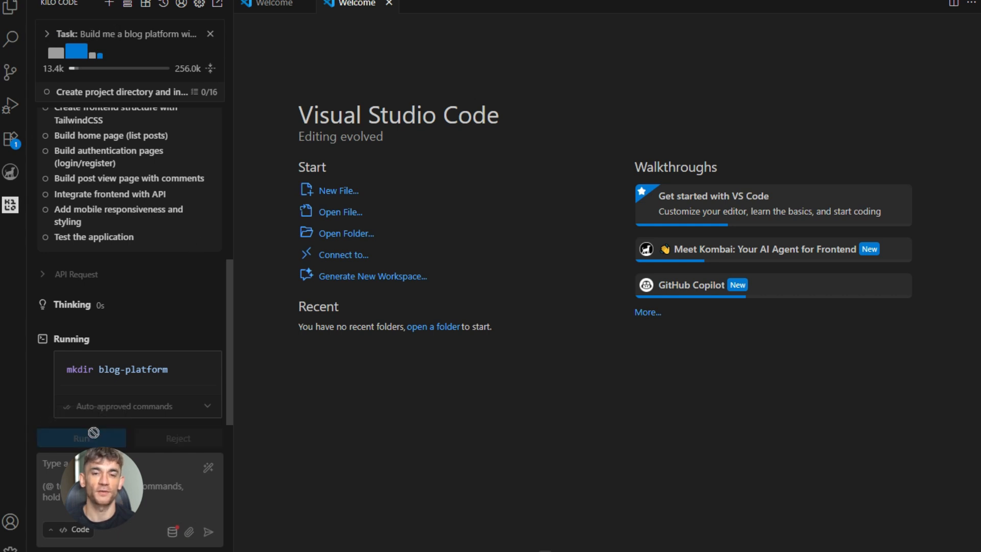
Approve the node --version check, then close the blog platform task for an empty chat.
{"action": "left_click", "coordinate": [81, 437]}
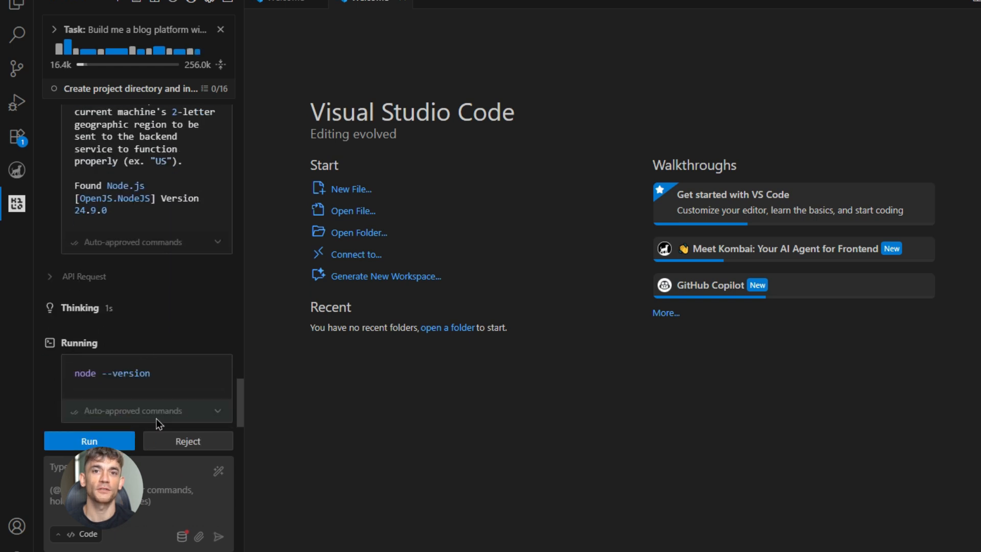
{"action": "left_click", "coordinate": [89, 440]}
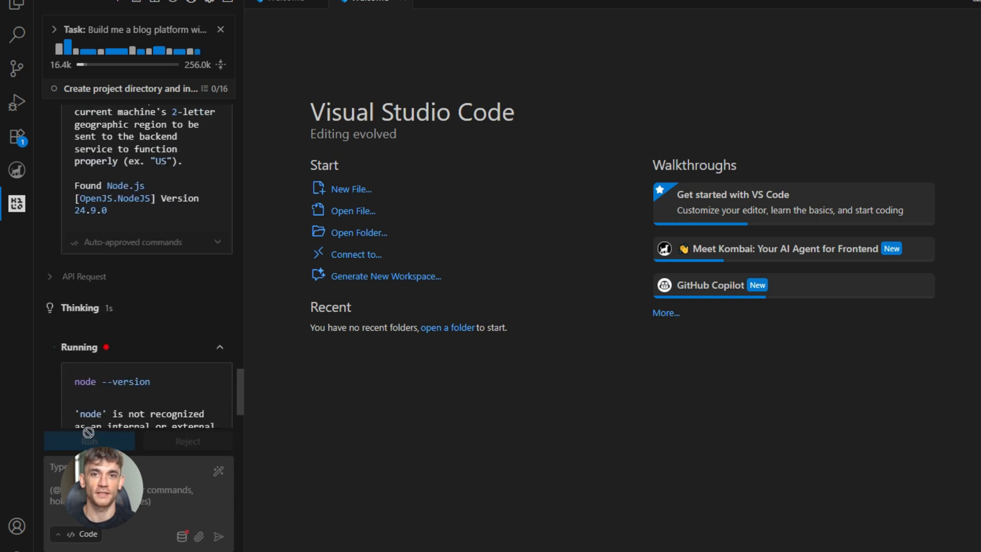
{"action": "left_click", "coordinate": [89, 441]}
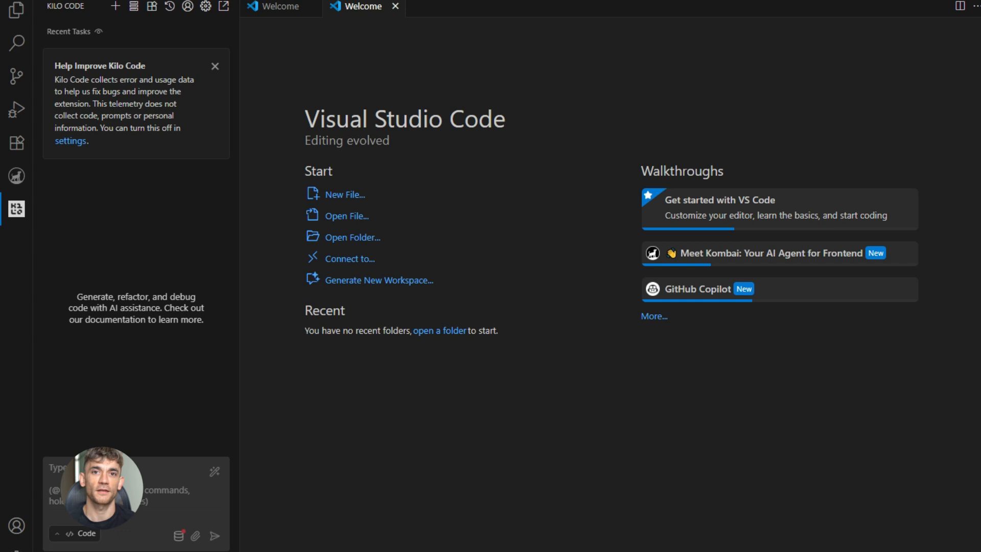
Ask Kilo Code to build a todo list app with authentication.
{"action": "type", "text": "B"}
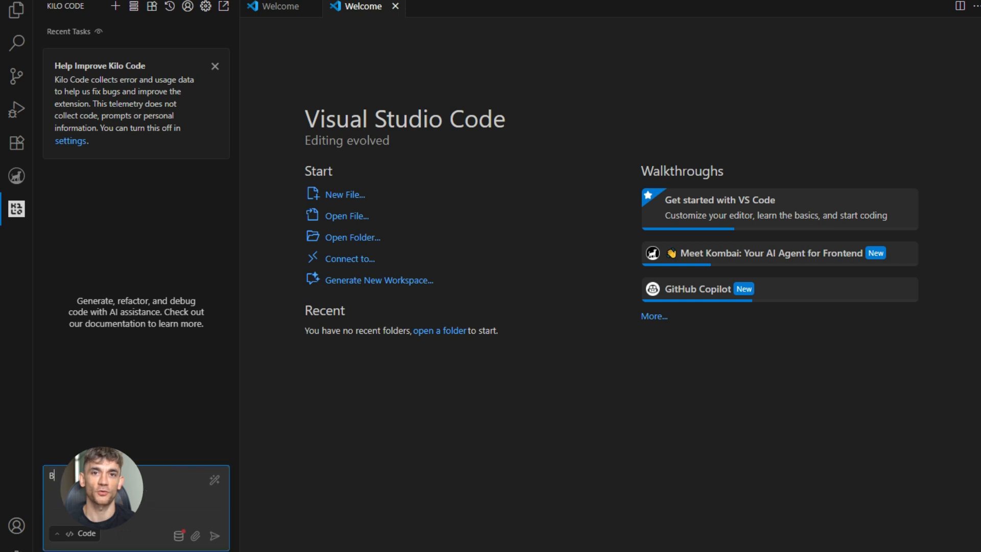
{"action": "type", "text": "U"}
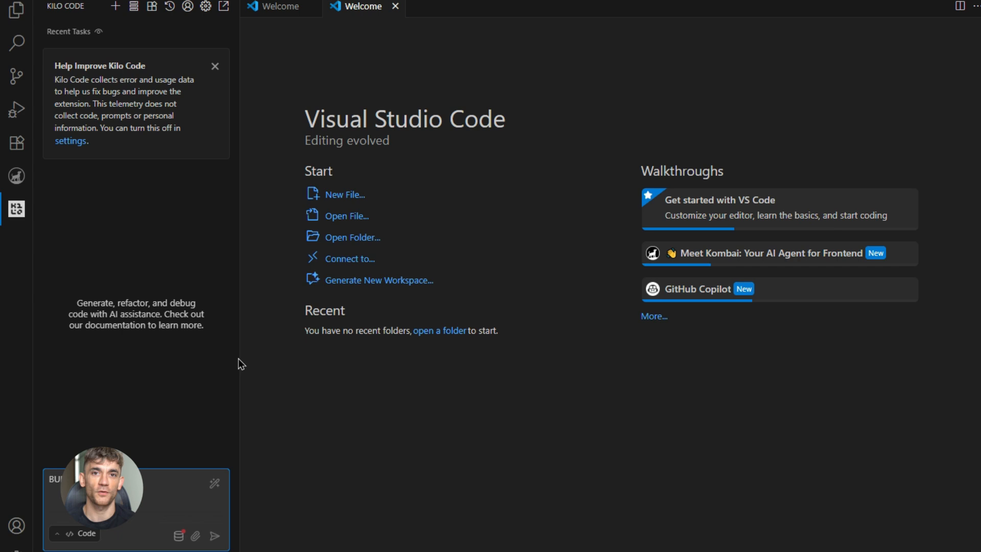
{"action": "type", "text": "APP WITH"}
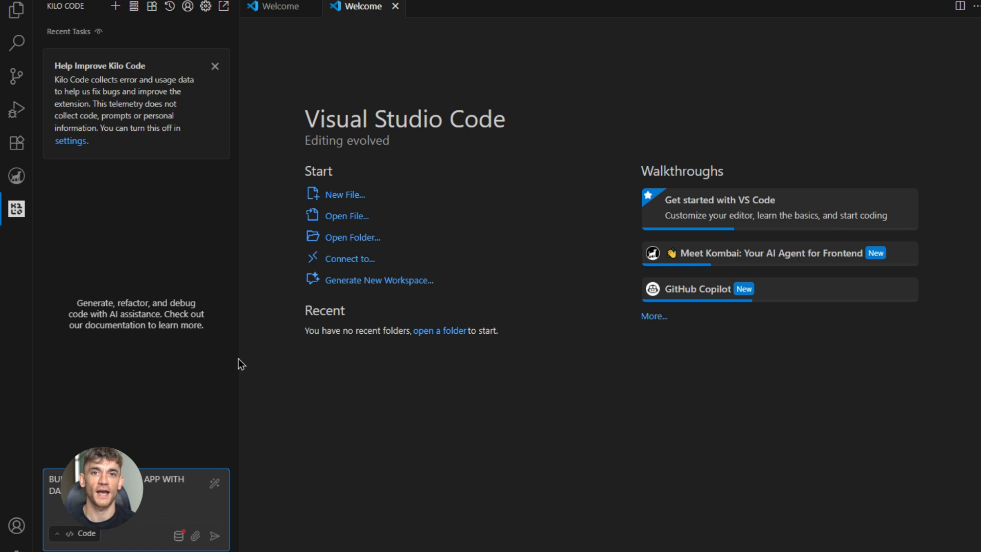
{"action": "type", "text": "TTEN"}
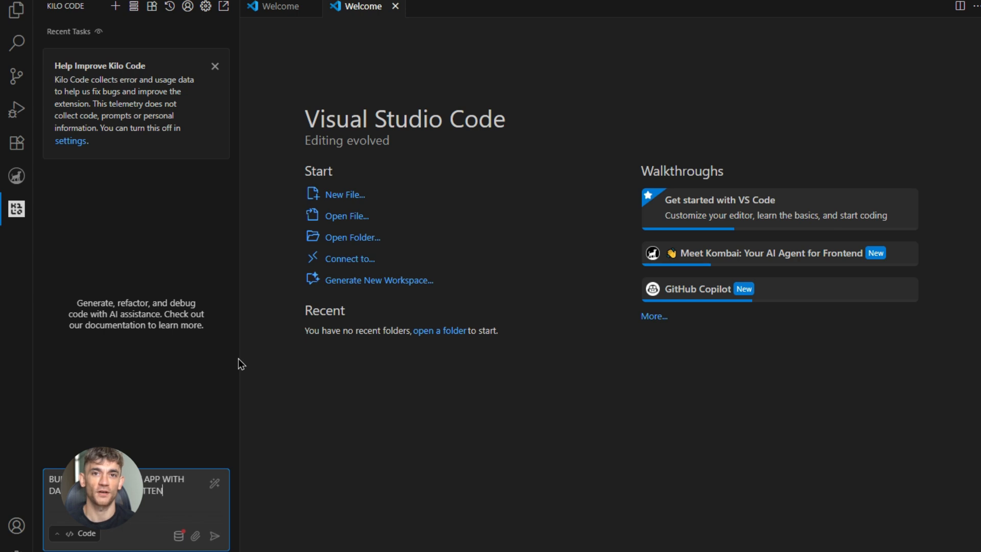
{"action": "type", "text": "TICATIO"}
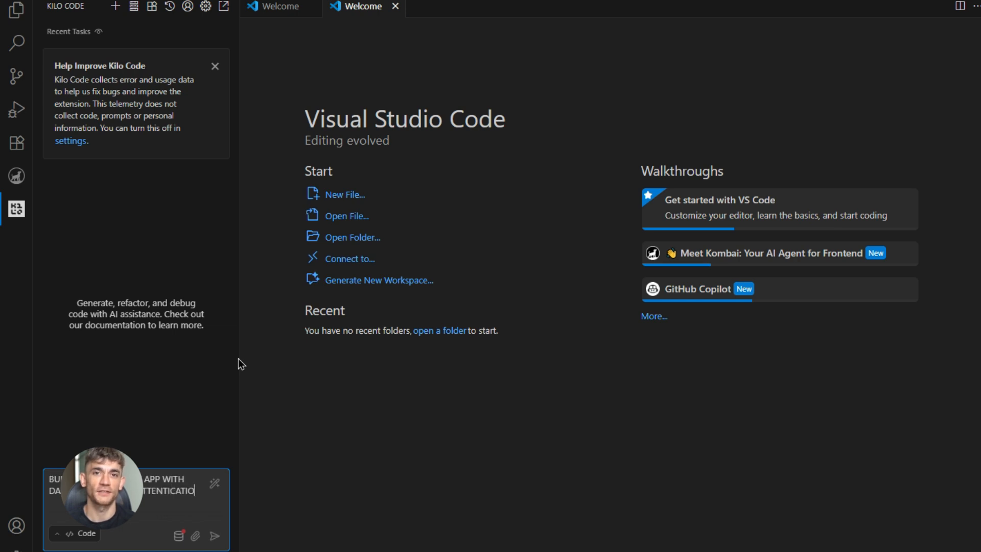
{"action": "left_click", "coordinate": [215, 536]}
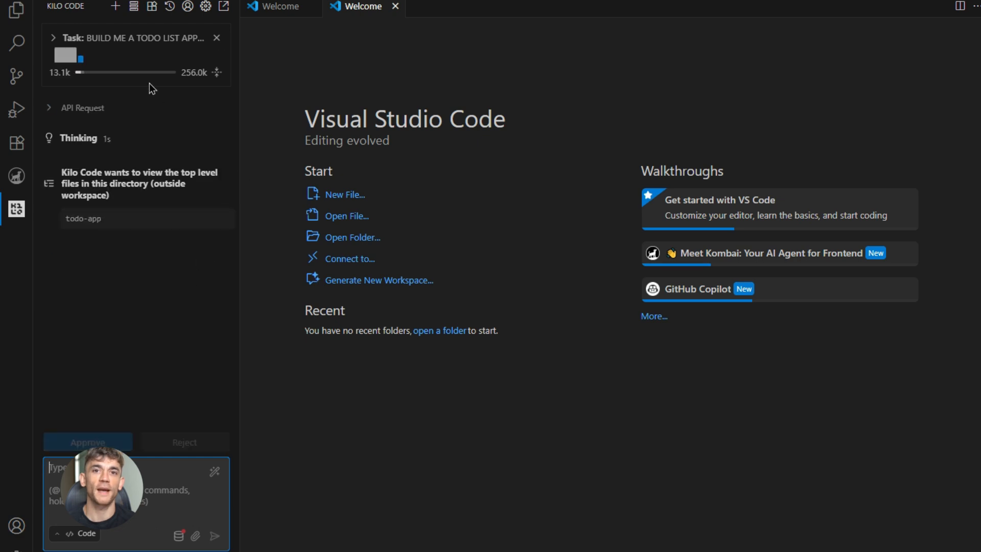
Approve the todo-app file listing and accept the User.js and Todo.js model files.
{"action": "left_click", "coordinate": [87, 441]}
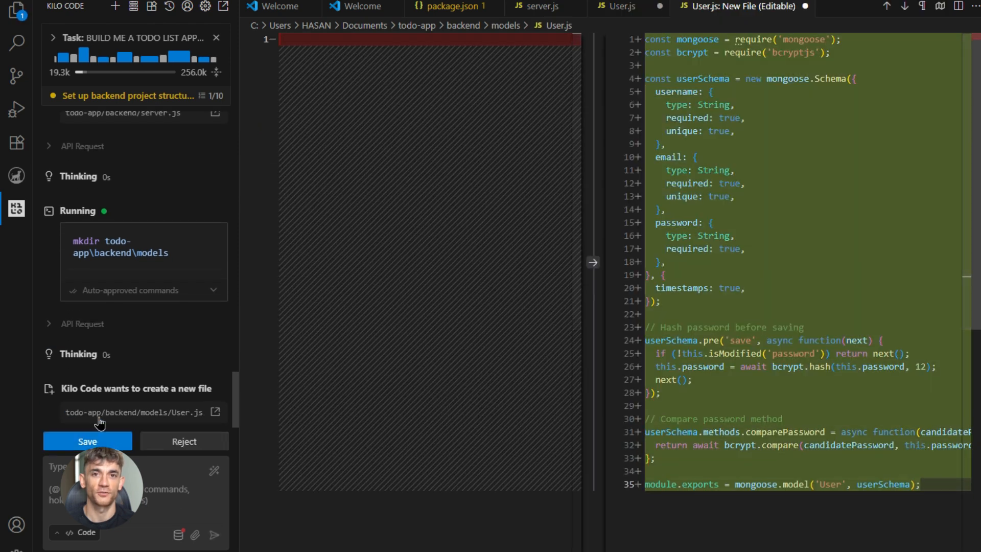
{"action": "left_click", "coordinate": [87, 441]}
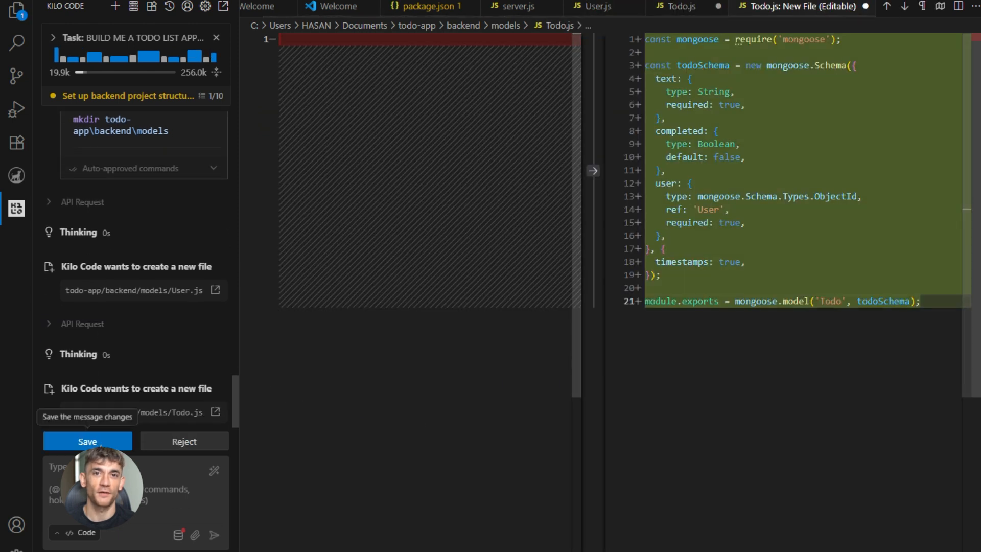
{"action": "left_click", "coordinate": [87, 441]}
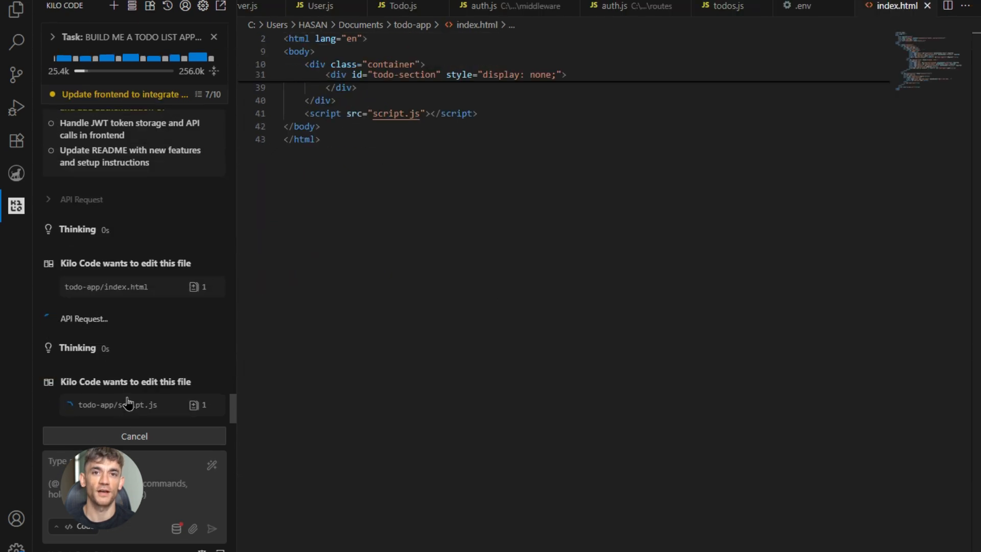
Review the agent's script.js edit and accept its styles.css changes.
{"action": "left_click", "coordinate": [116, 404]}
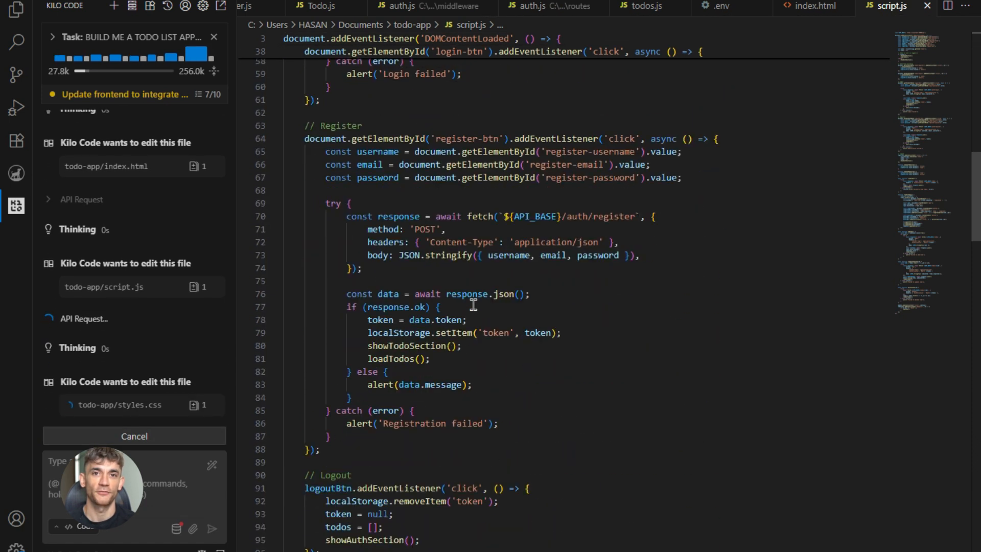
{"action": "scroll", "scroll_direction": "down", "scroll_amount": 3}
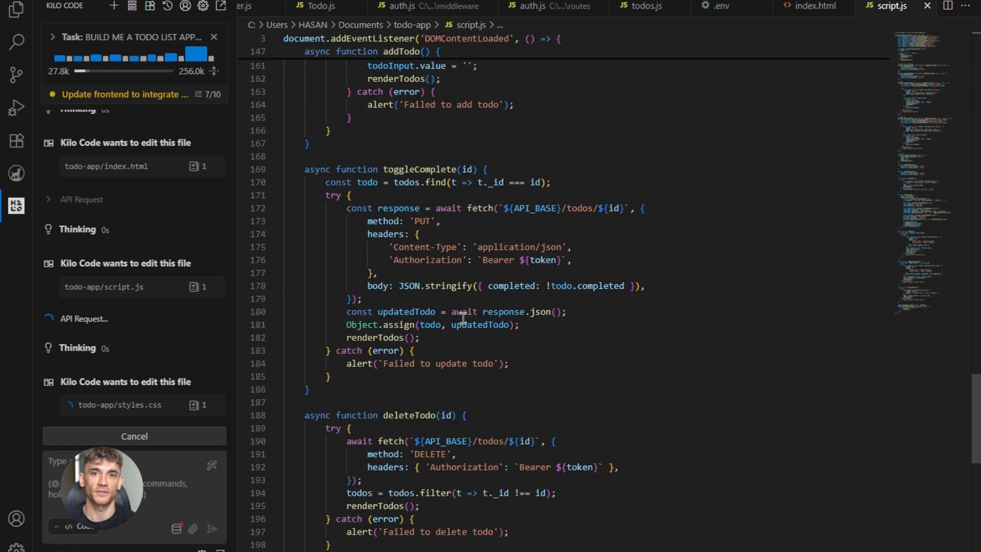
{"action": "scroll", "scroll_direction": "down", "scroll_amount": 3}
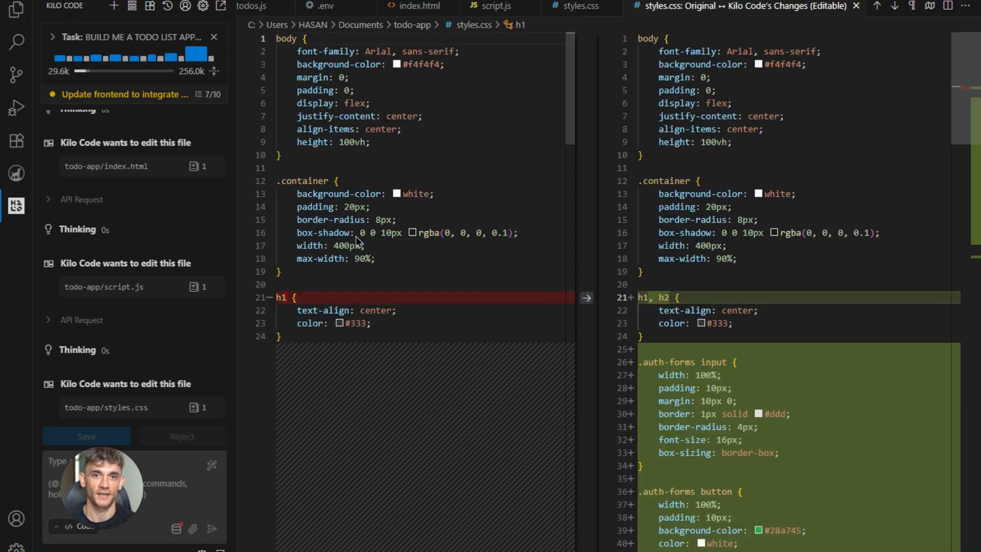
{"action": "left_click", "coordinate": [86, 436]}
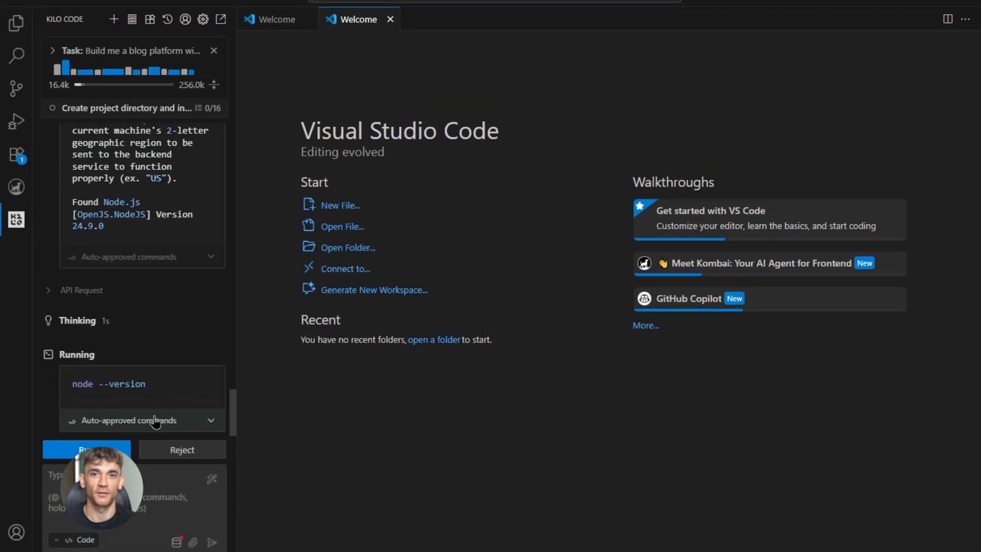
Save the agent's proposed index.html for the todo list app.
{"action": "left_click", "coordinate": [86, 449]}
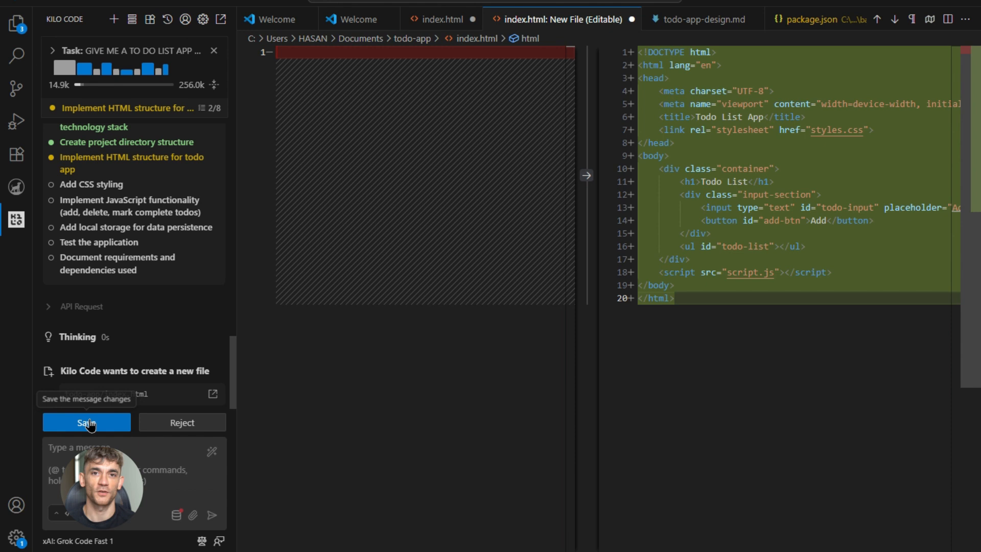
{"action": "left_click", "coordinate": [87, 422]}
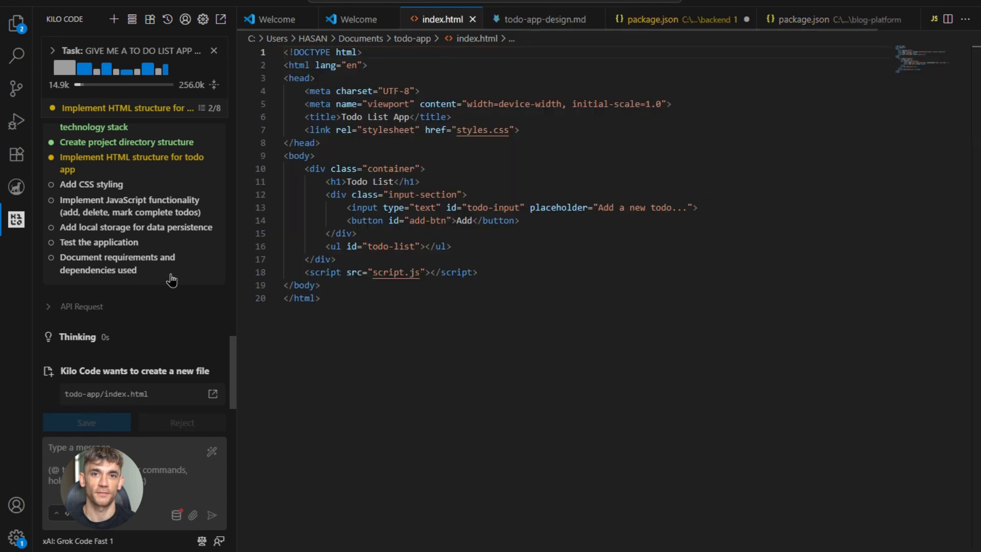
{"action": "left_click", "coordinate": [87, 423]}
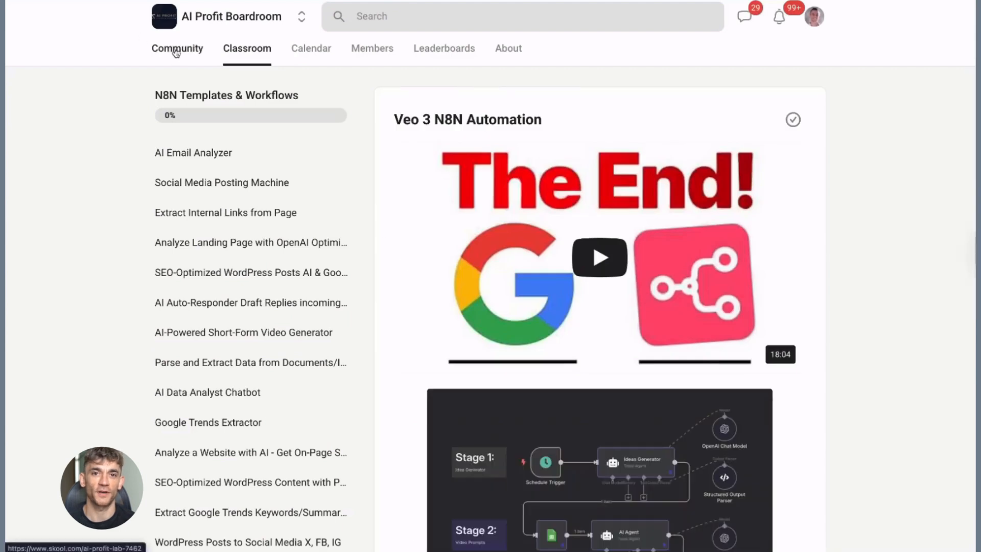
Open the AI Profit Boardroom community feed in Skool.
{"action": "left_click", "coordinate": [178, 48]}
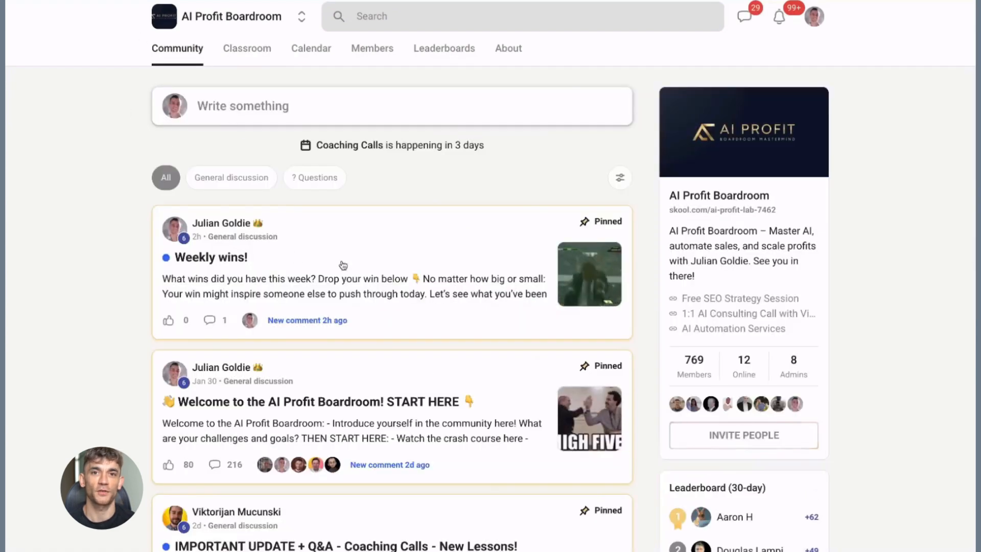
{"action": "left_click", "coordinate": [229, 257]}
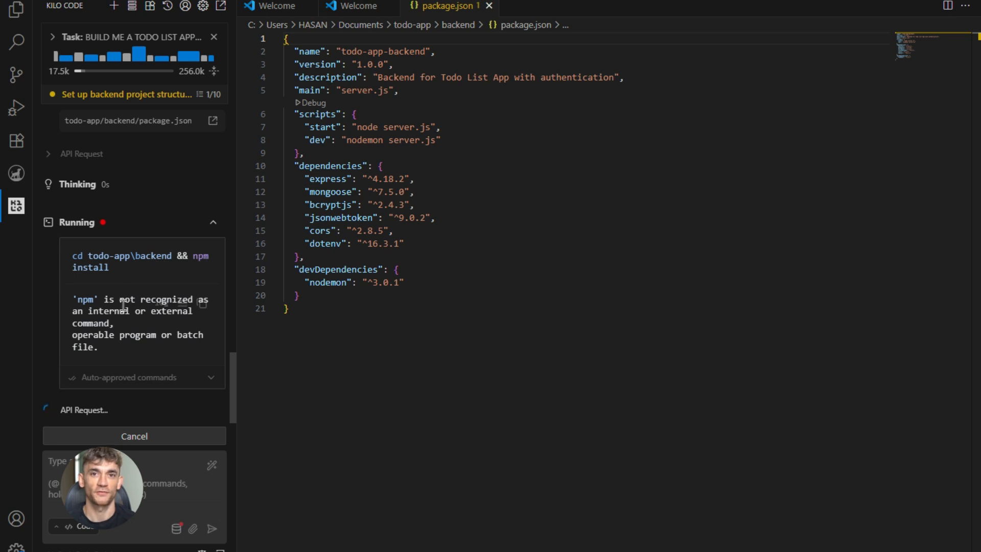
{"action": "mouse_move", "coordinate": [157, 396]}
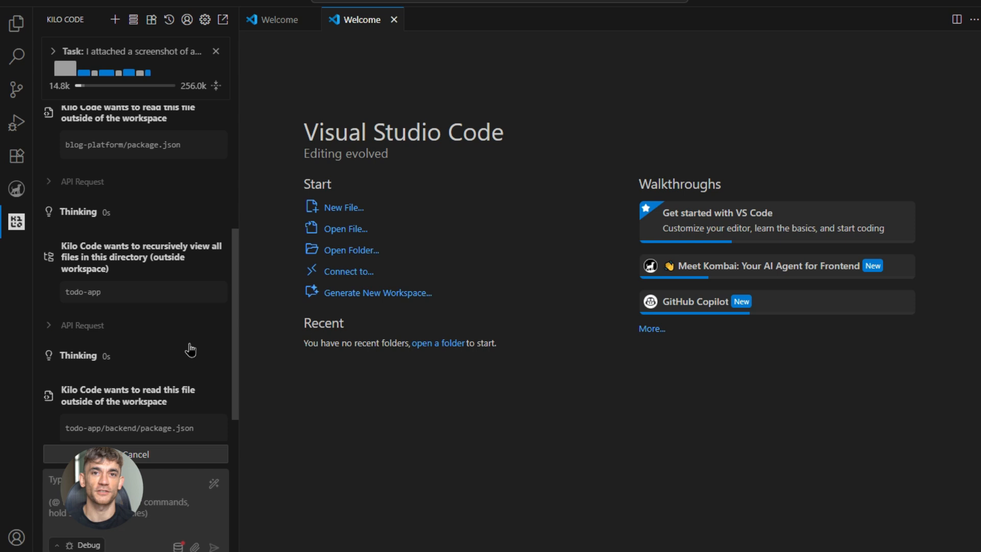
Scroll through the SaaS-style todo app task as the agent switches to debug mode.
{"action": "scroll", "scroll_direction": "down", "scroll_amount": 3}
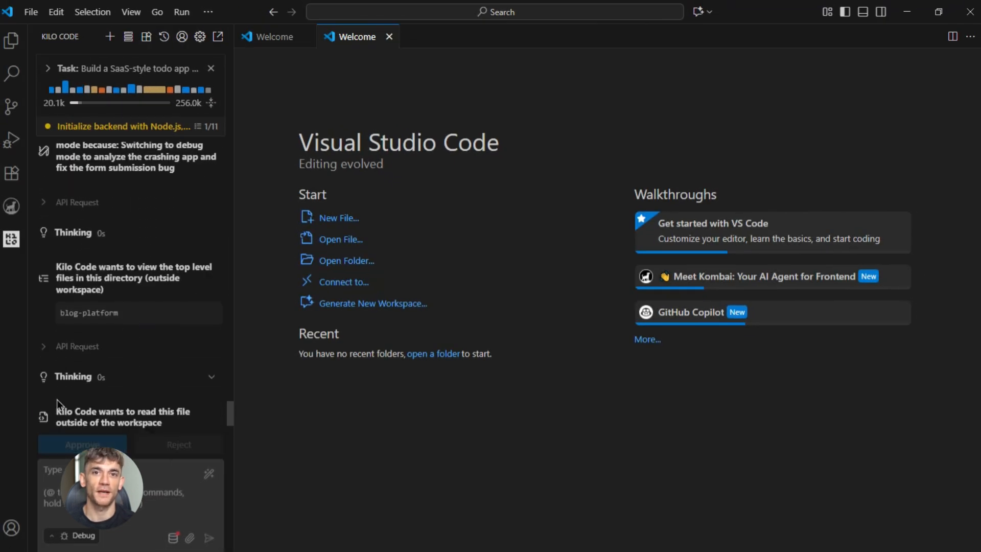
Allow the agent to read the requested file and list the backend folder.
{"action": "left_click", "coordinate": [81, 444]}
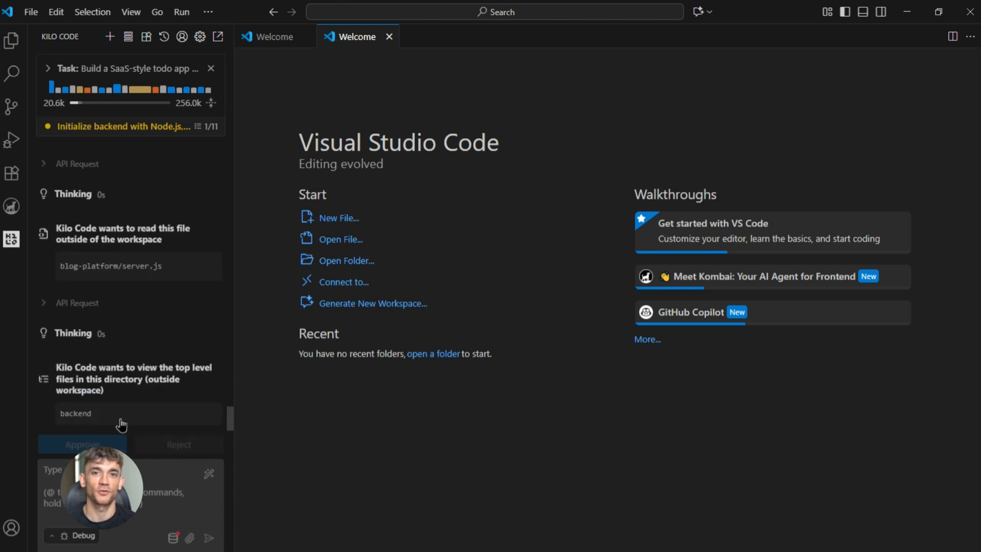
{"action": "left_click", "coordinate": [82, 444]}
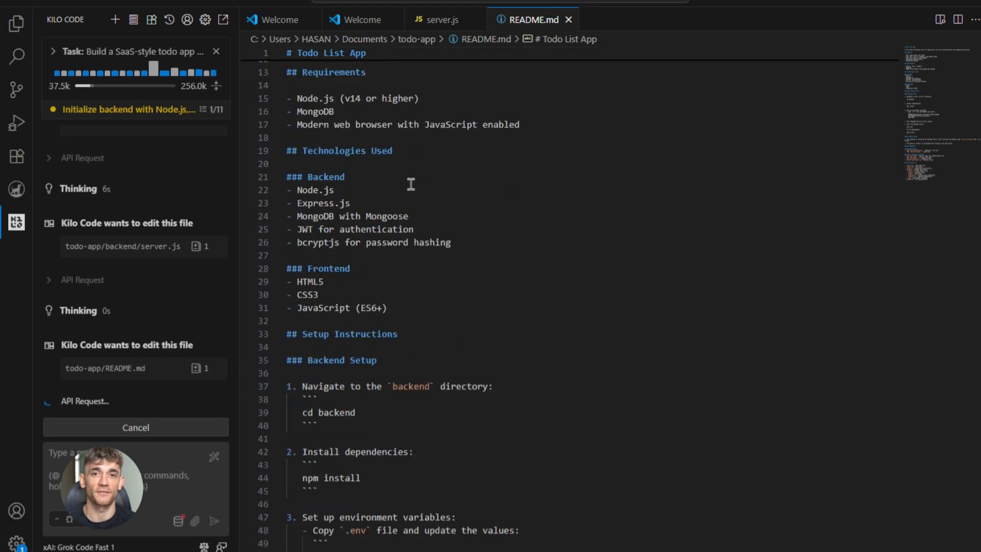
Scroll the Kilo Code panel while it reads backend .env and README.md.
{"action": "scroll", "scroll_direction": "down", "scroll_amount": 3}
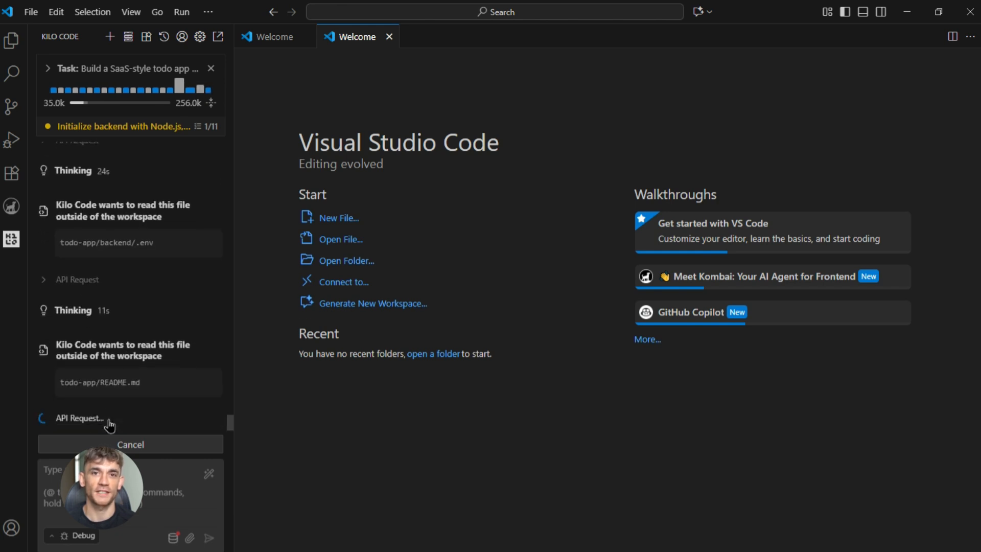
{"action": "mouse_move", "coordinate": [145, 310]}
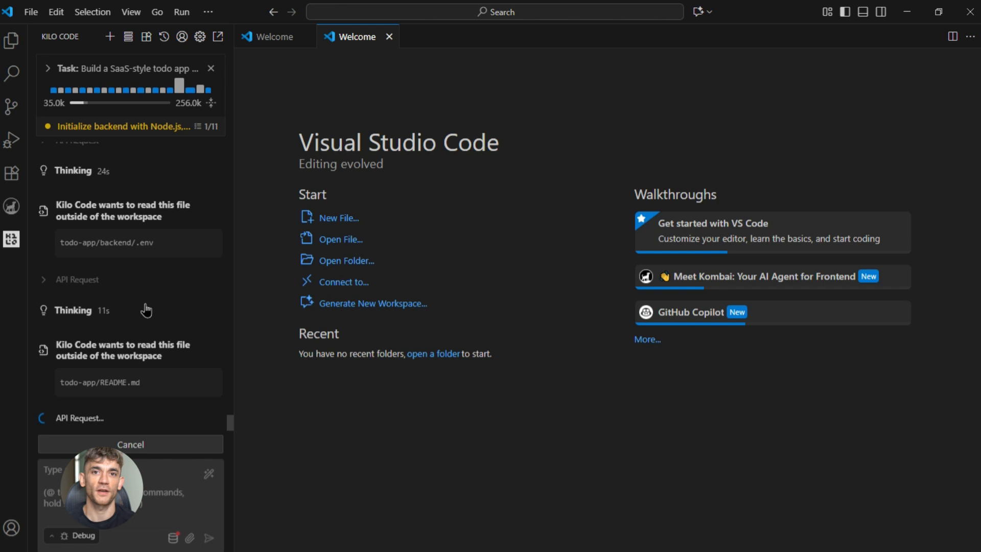
{"action": "mouse_move", "coordinate": [100, 390]}
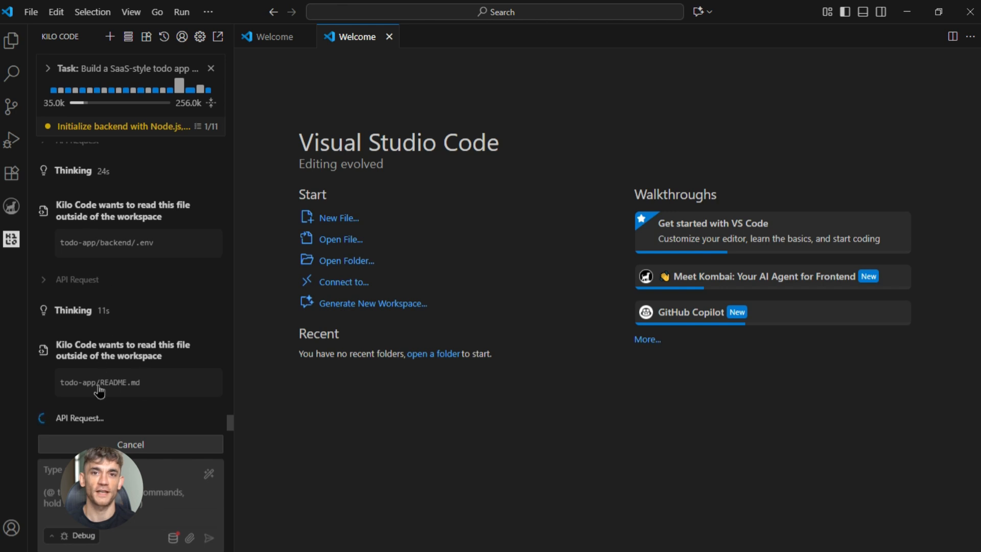
{"action": "mouse_move", "coordinate": [95, 349]}
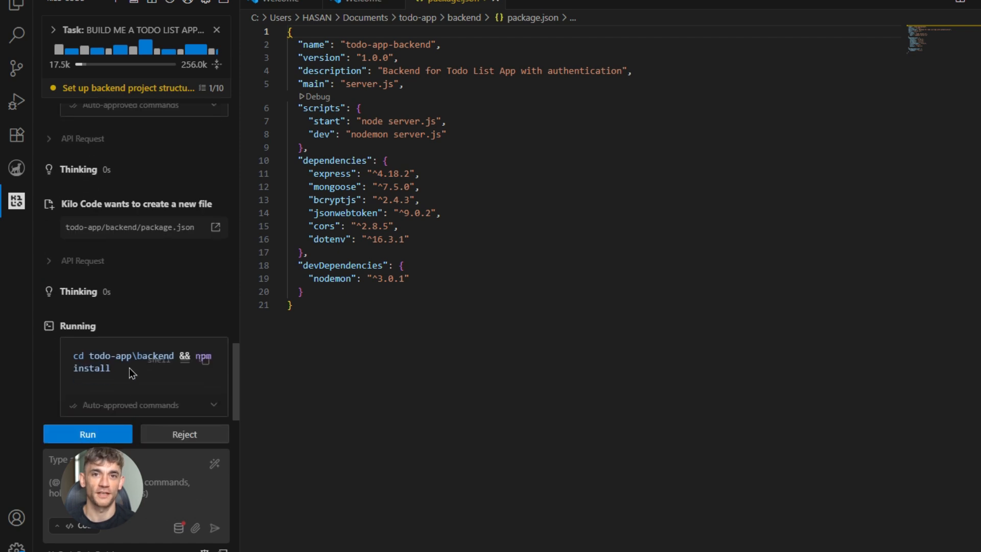
Run 'cd todo-app\backend && npm install' to install the backend dependencies.
{"action": "left_click", "coordinate": [87, 434]}
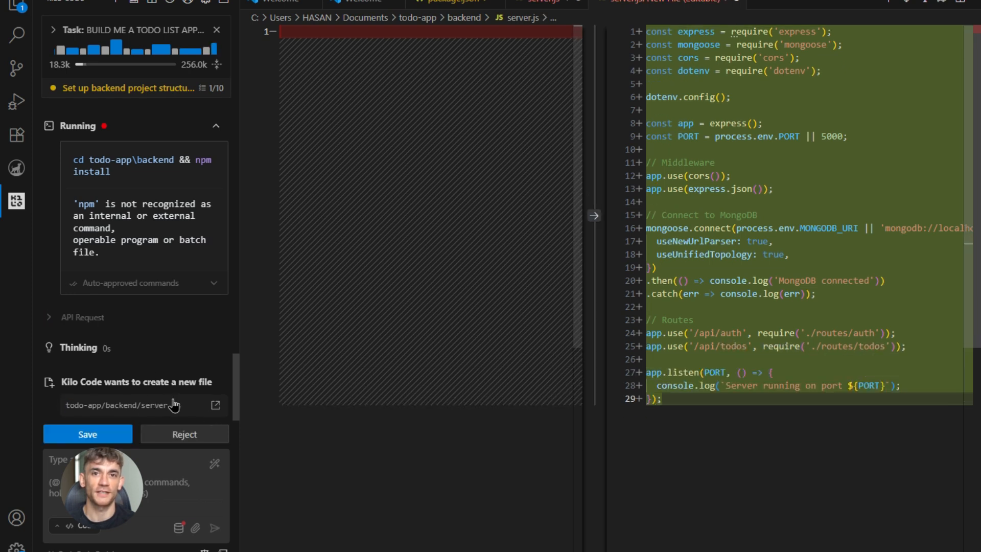
Approve the agent's server.js, the models folder, and the User and Todo models.
{"action": "left_click", "coordinate": [87, 434]}
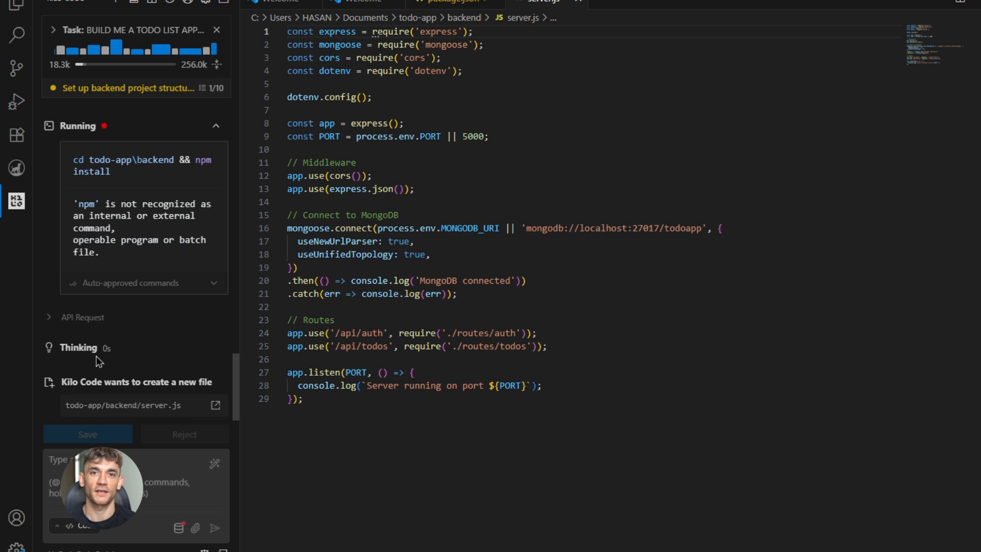
{"action": "left_click", "coordinate": [86, 433]}
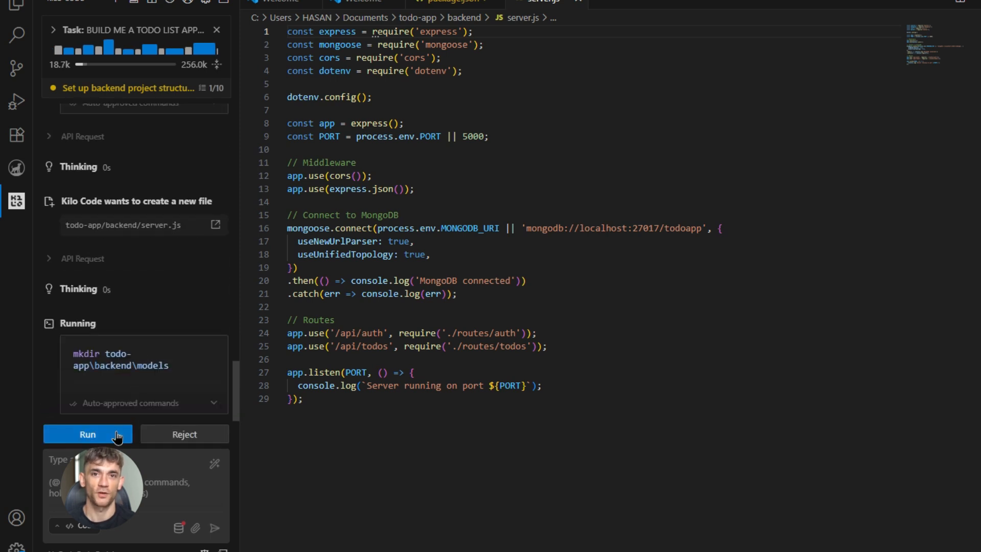
{"action": "left_click", "coordinate": [87, 433]}
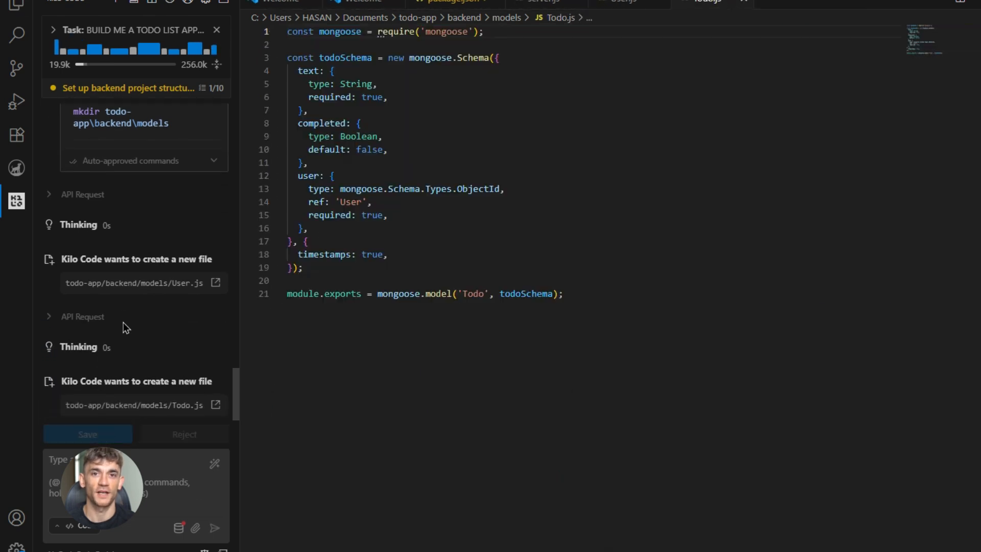
{"action": "left_click", "coordinate": [88, 434]}
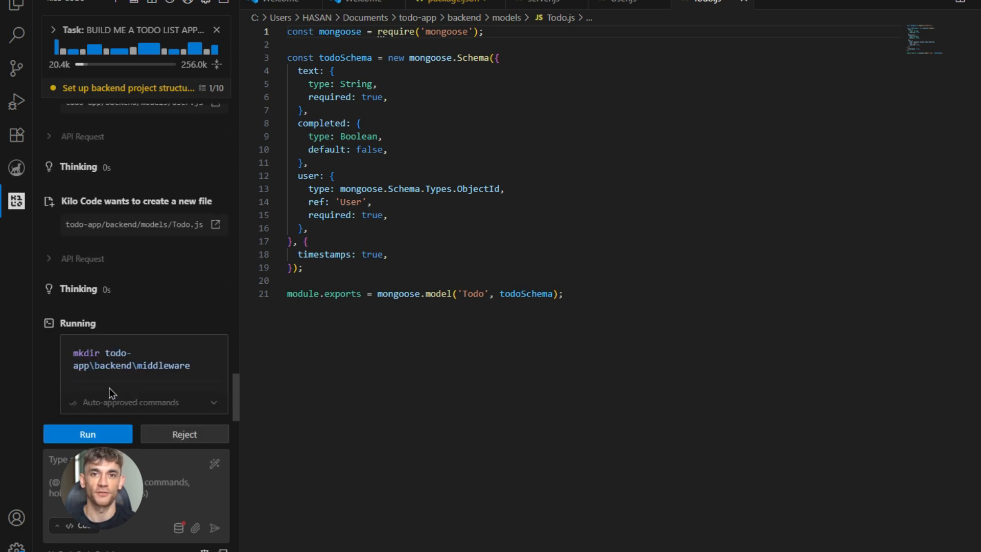
{"action": "mouse_move", "coordinate": [118, 386]}
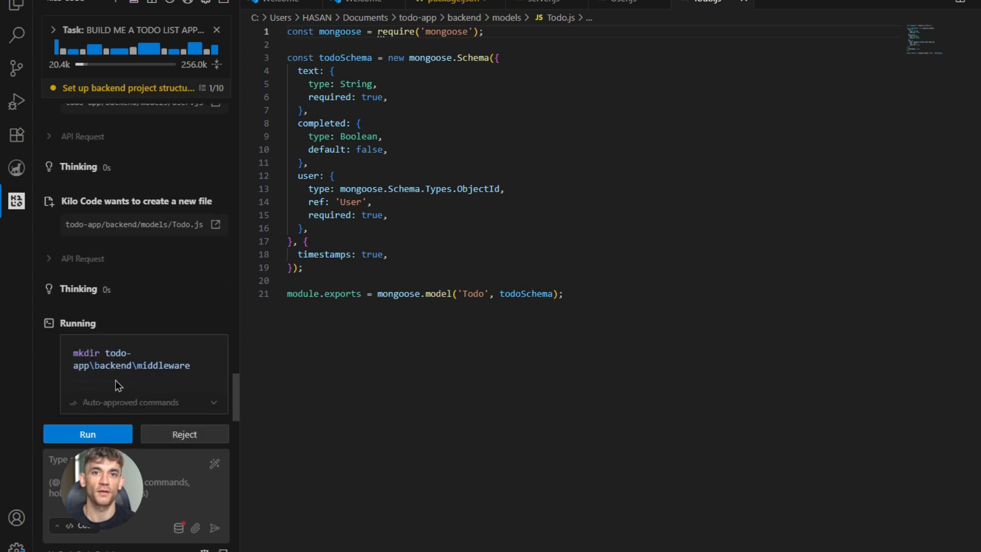
Approve the middleware folder, the auth.js middleware file and the routes folder.
{"action": "left_click", "coordinate": [87, 433]}
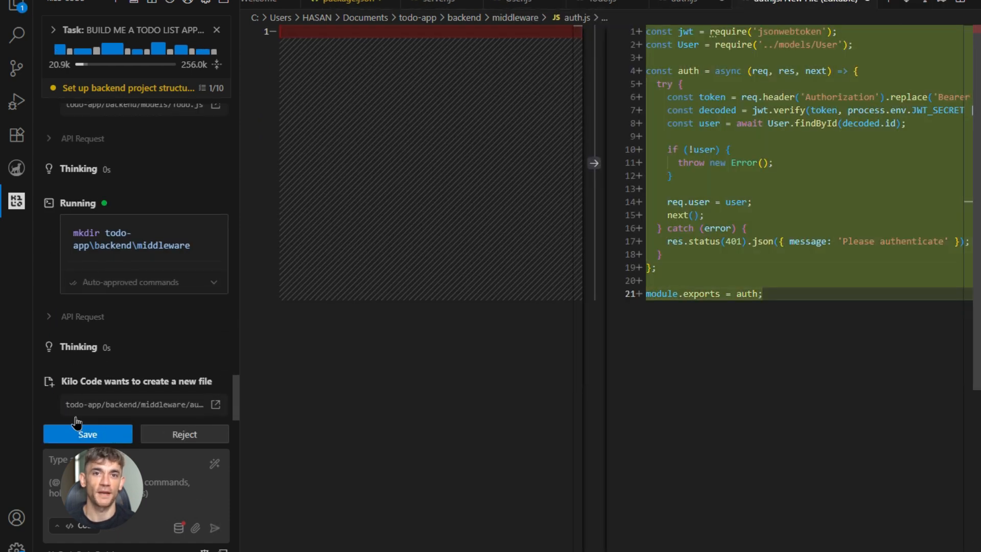
{"action": "left_click", "coordinate": [88, 434]}
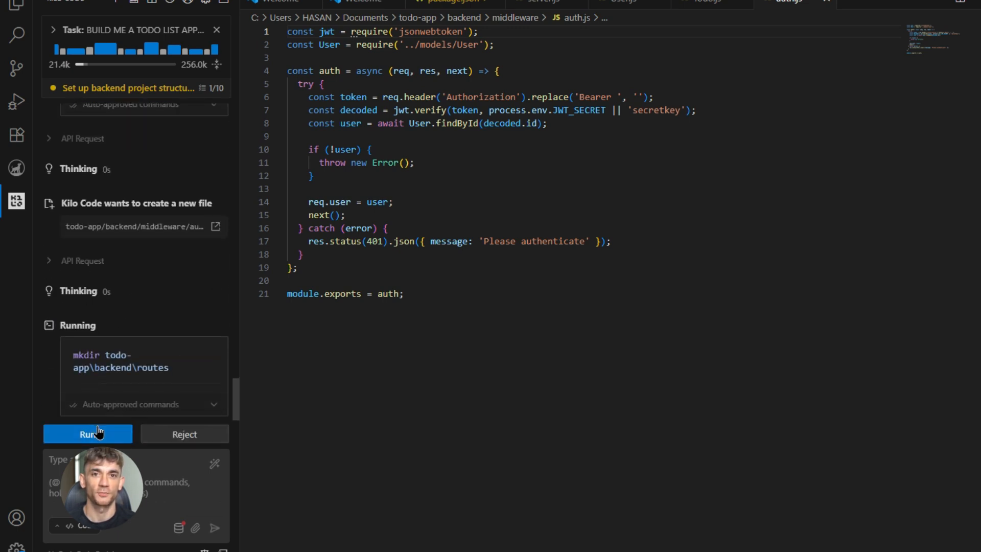
{"action": "left_click", "coordinate": [87, 433]}
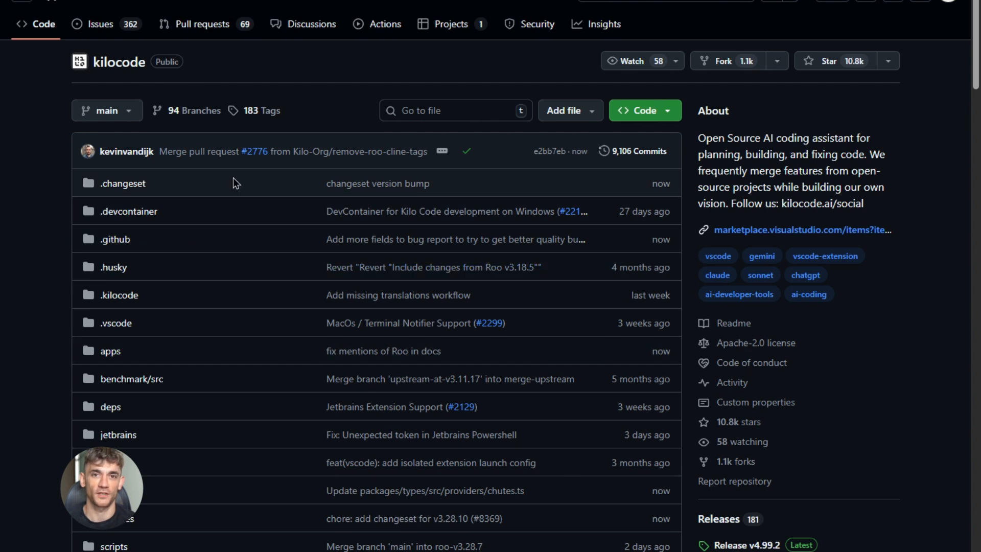
{"action": "scroll", "scroll_direction": "down", "scroll_amount": 3}
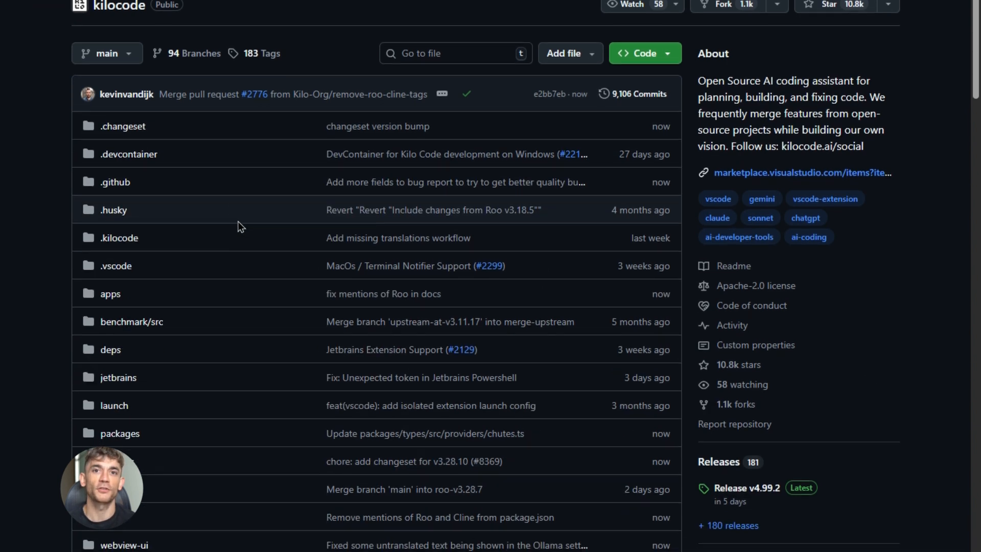
{"action": "scroll", "scroll_direction": "down", "scroll_amount": 3}
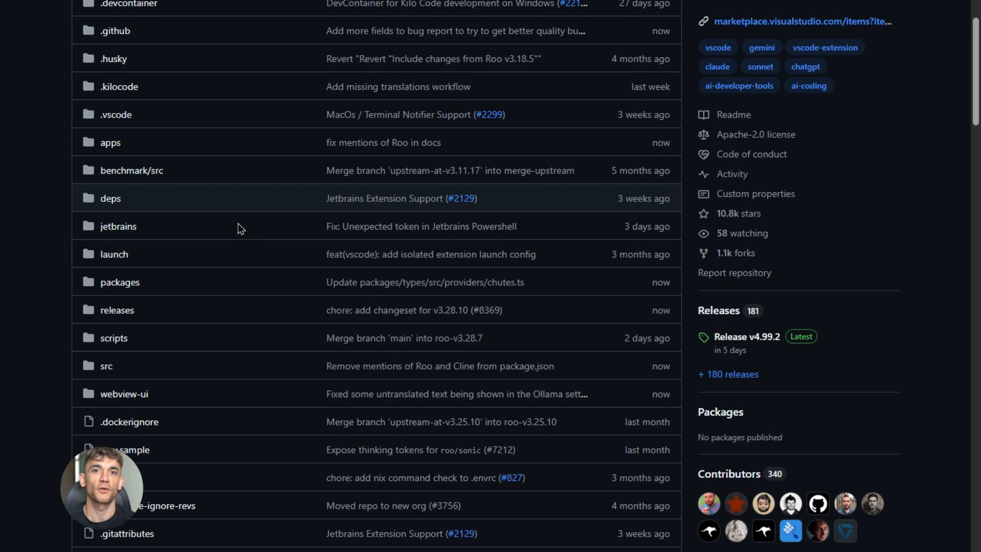
{"action": "scroll", "scroll_direction": "down", "scroll_amount": 3}
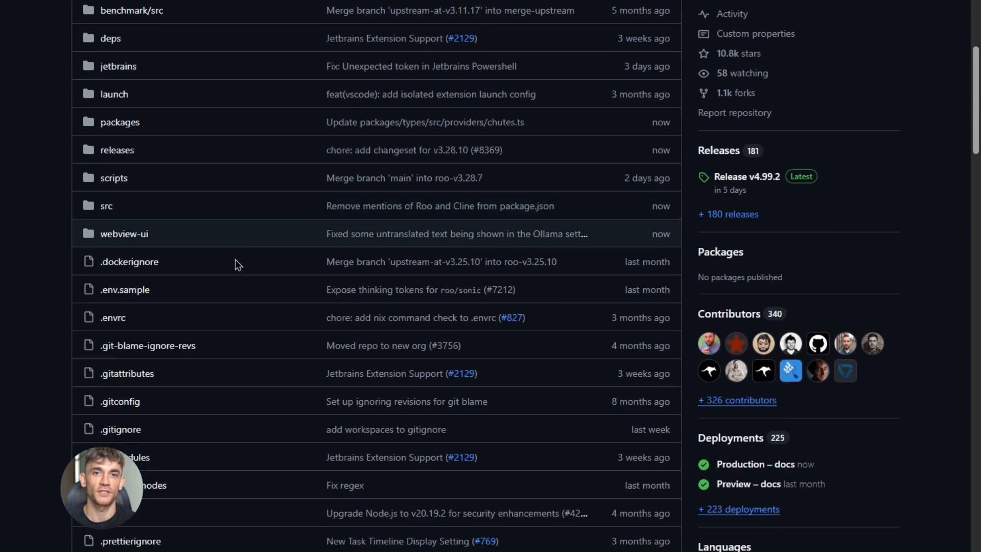
{"action": "scroll", "scroll_direction": "down", "scroll_amount": 3}
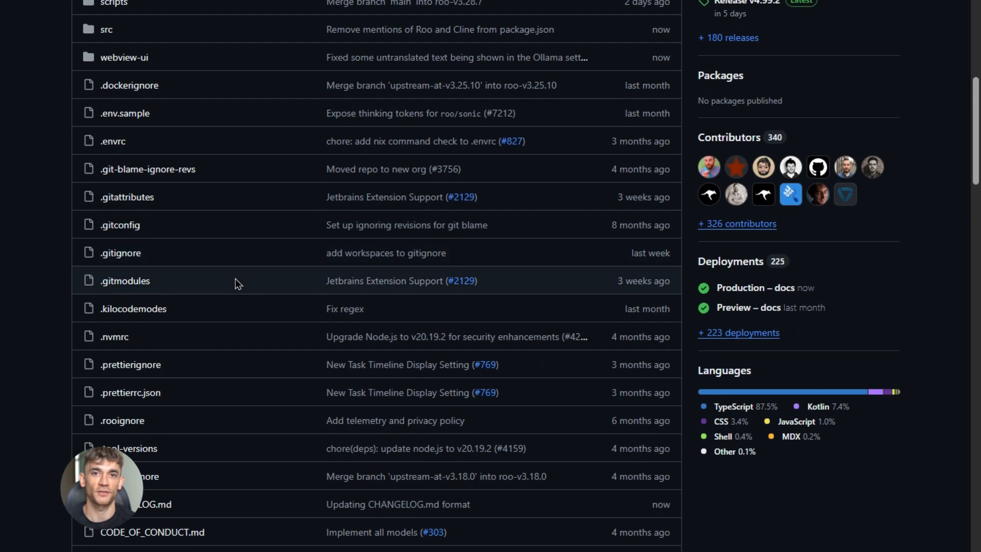
{"action": "scroll", "scroll_direction": "down", "scroll_amount": 3}
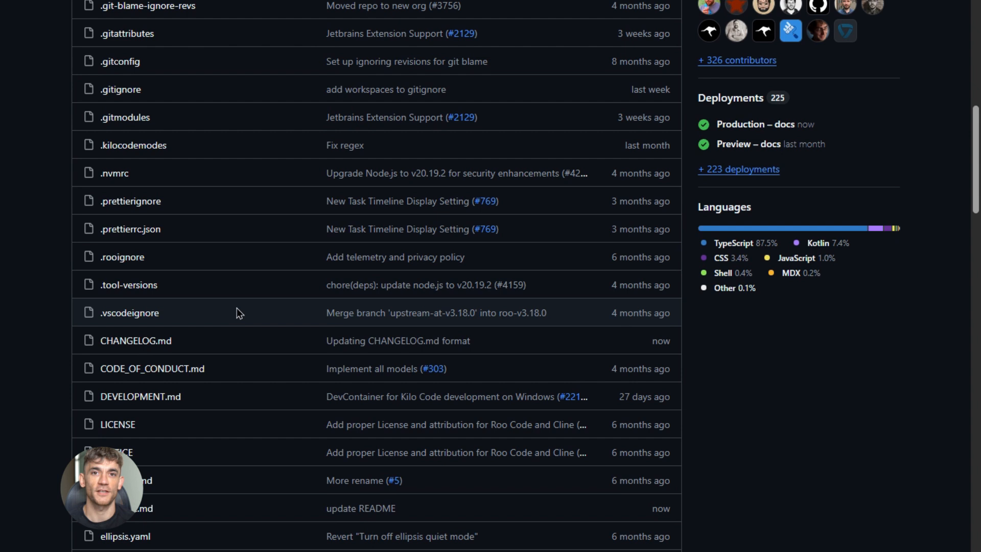
{"action": "scroll", "scroll_direction": "down", "scroll_amount": 3}
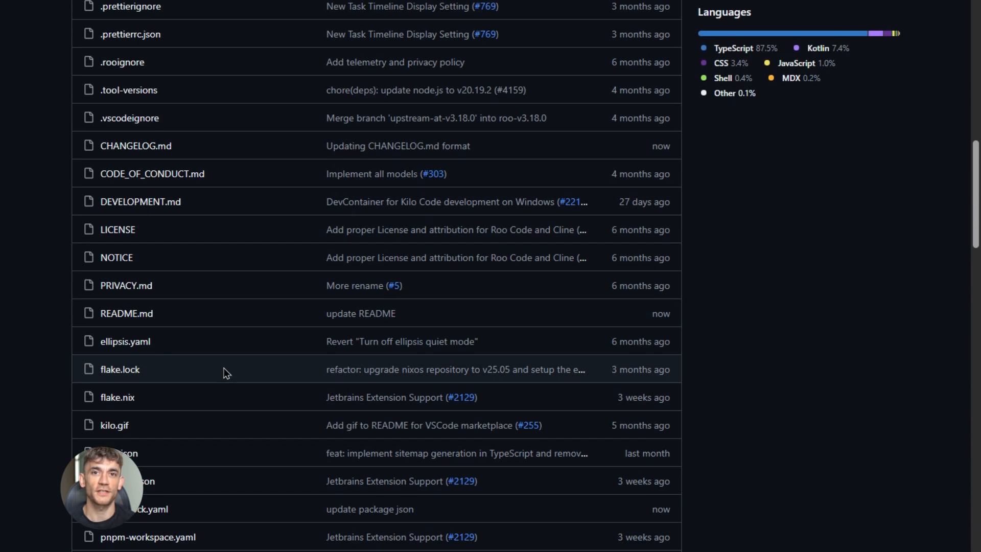
{"action": "scroll", "scroll_direction": "down", "scroll_amount": 3}
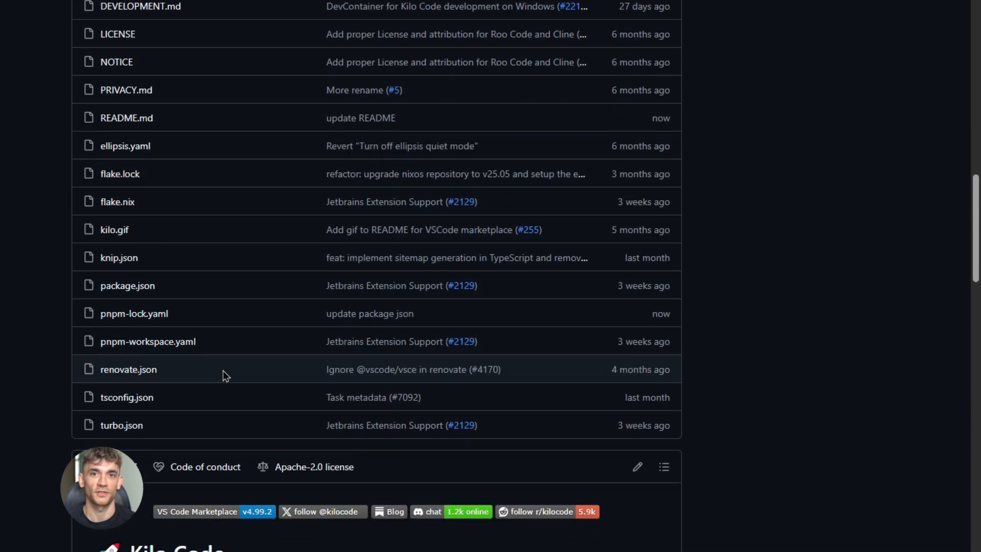
{"action": "scroll", "scroll_direction": "down", "scroll_amount": 3}
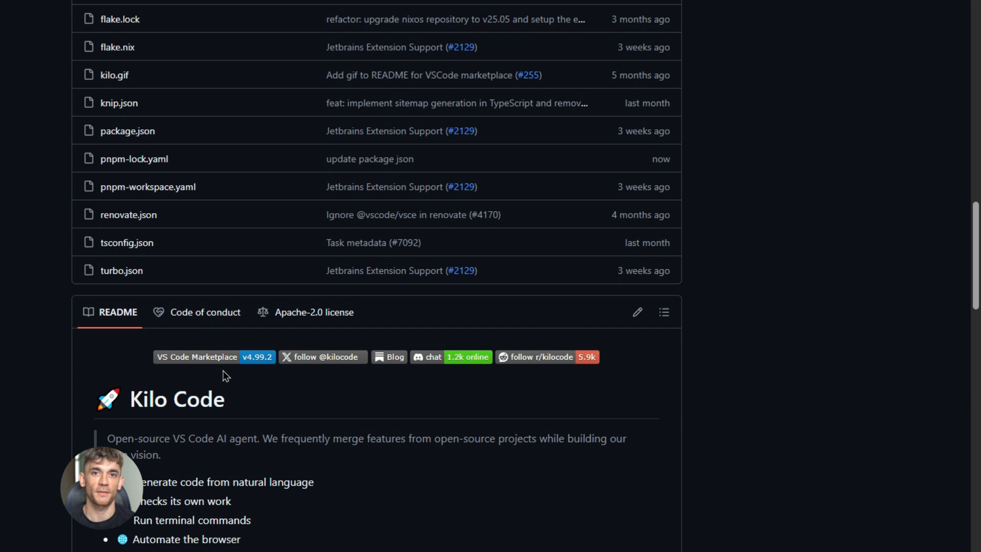
{"action": "scroll", "scroll_direction": "down", "scroll_amount": 3}
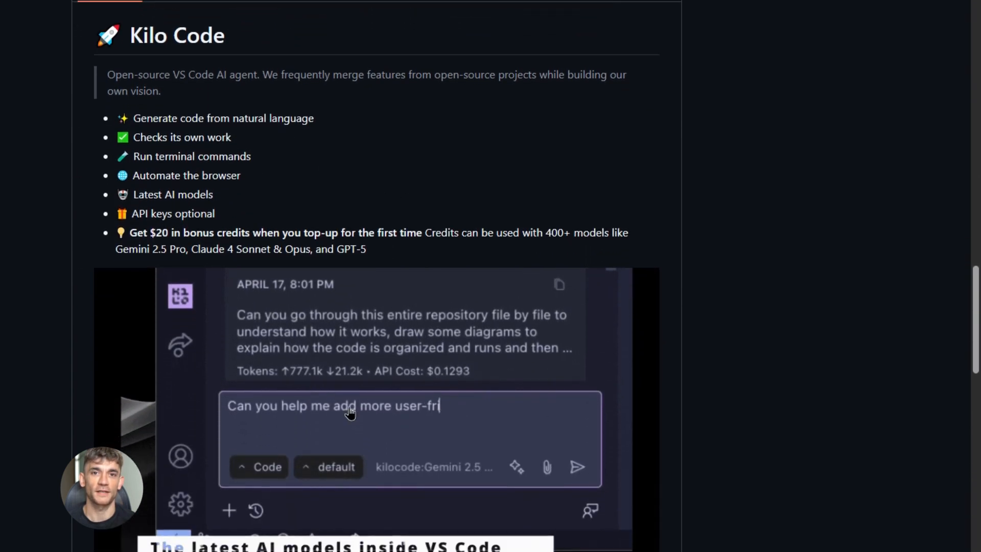
{"action": "scroll", "scroll_direction": "down", "scroll_amount": 3}
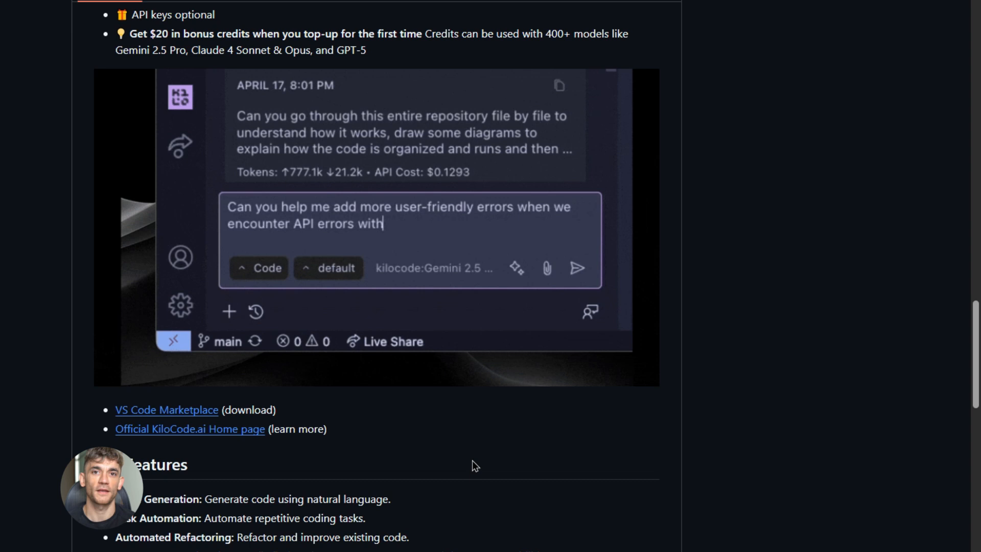
{"action": "scroll", "scroll_direction": "down", "scroll_amount": 3}
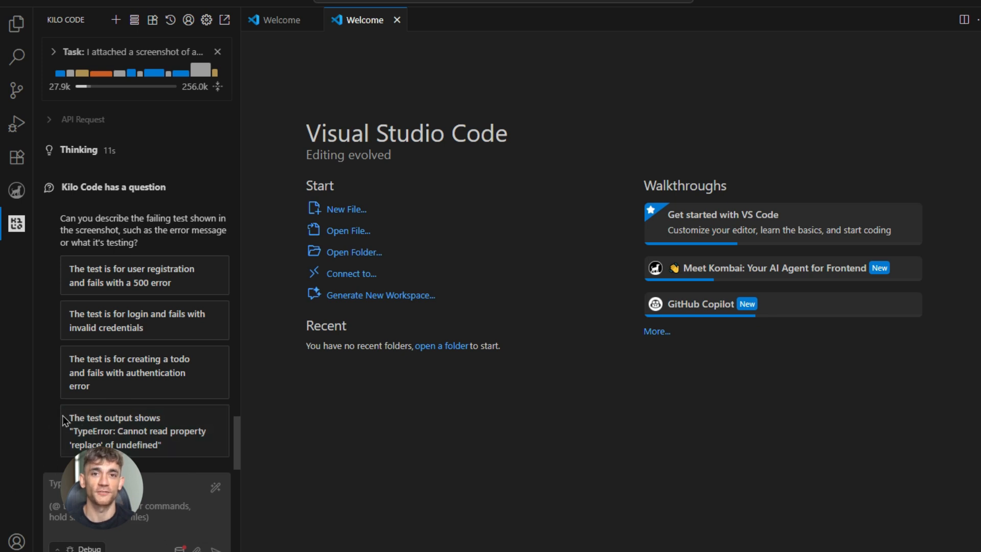
{"action": "left_click", "coordinate": [144, 431]}
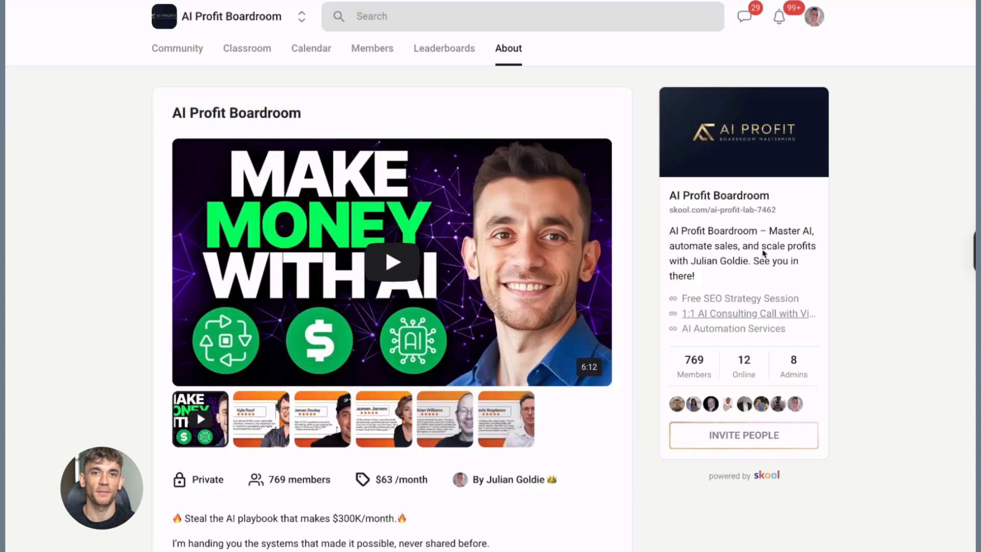
Browse the AI Profit Boardroom Classroom course catalogue.
{"action": "left_click", "coordinate": [247, 48]}
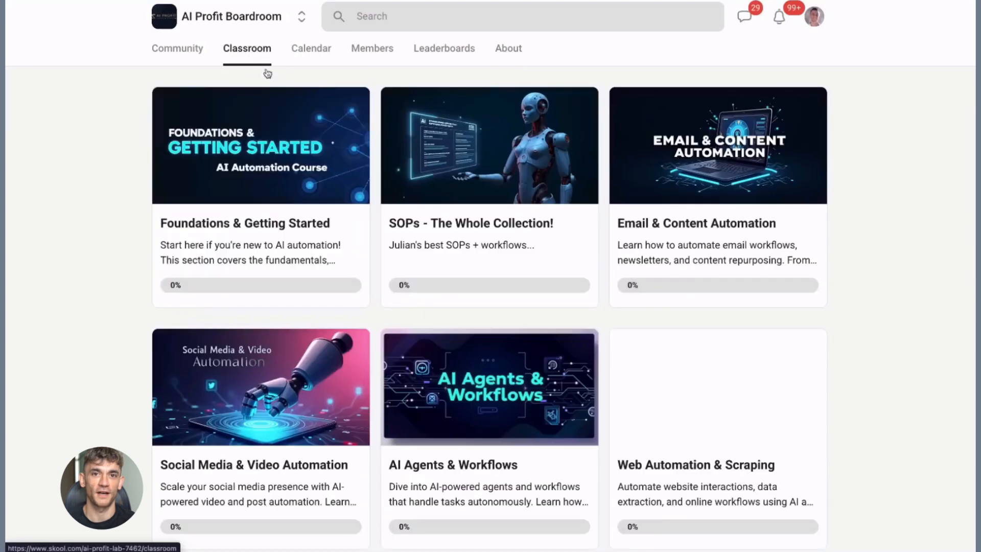
{"action": "scroll", "scroll_direction": "down", "scroll_amount": 3}
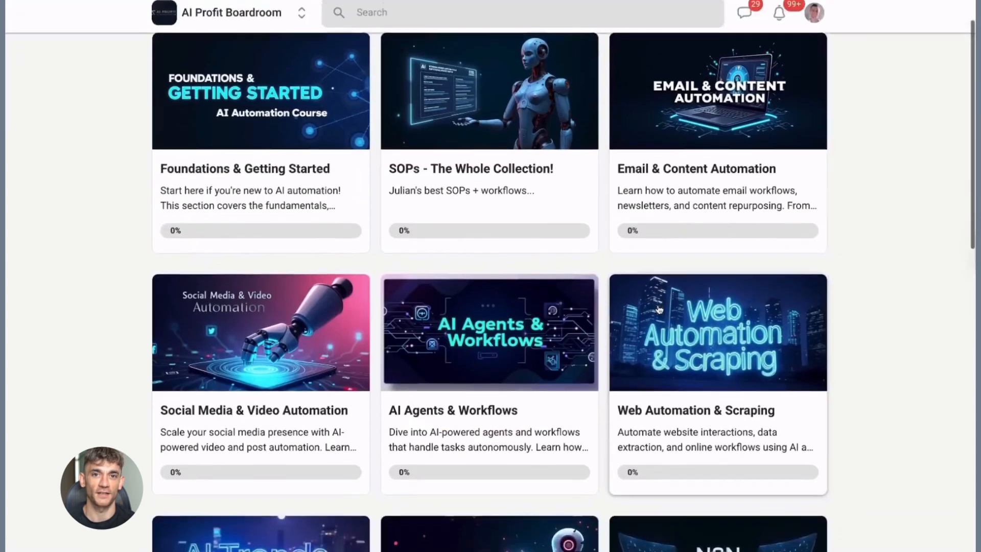
{"action": "scroll", "scroll_direction": "down", "scroll_amount": 3}
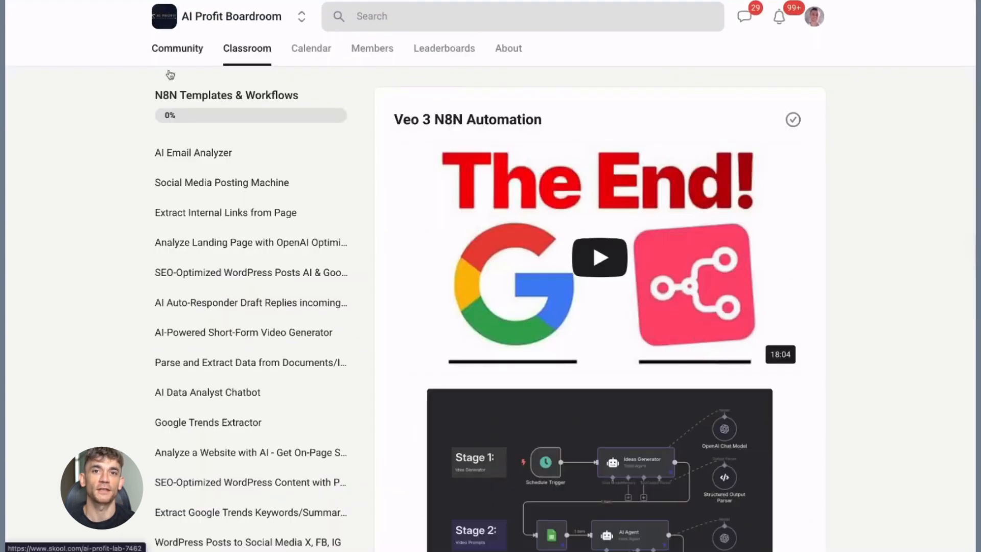
Open the pinned 'Welcome to the AI Profit Boardroom! START HERE' post and scroll its comments.
{"action": "left_click", "coordinate": [177, 48]}
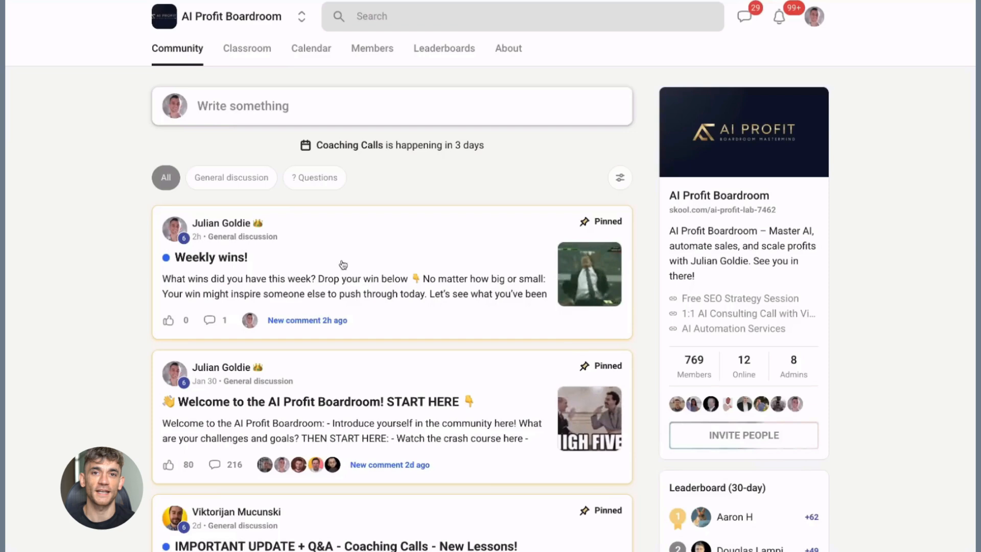
{"action": "left_click", "coordinate": [211, 257]}
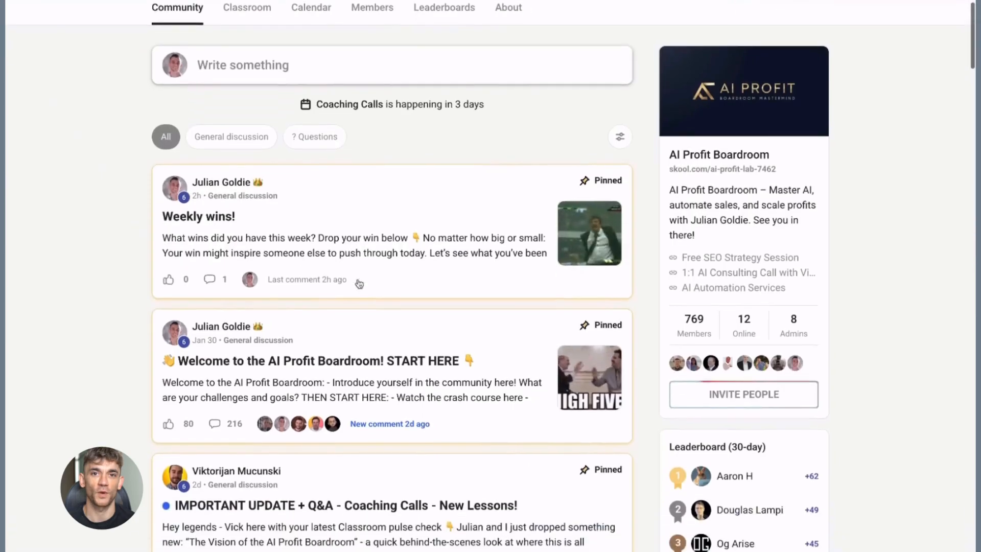
{"action": "left_click", "coordinate": [319, 360]}
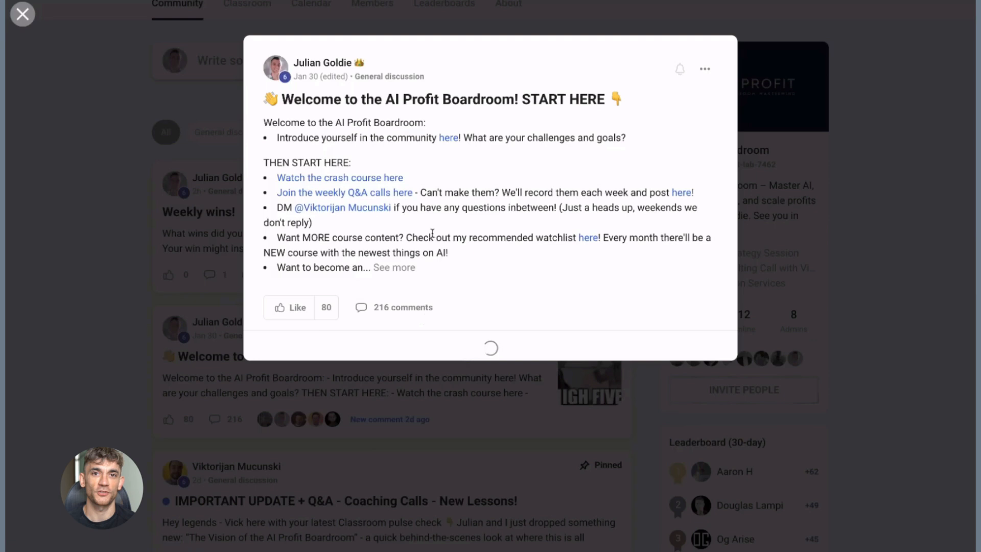
{"action": "scroll", "scroll_direction": "down", "scroll_amount": 3}
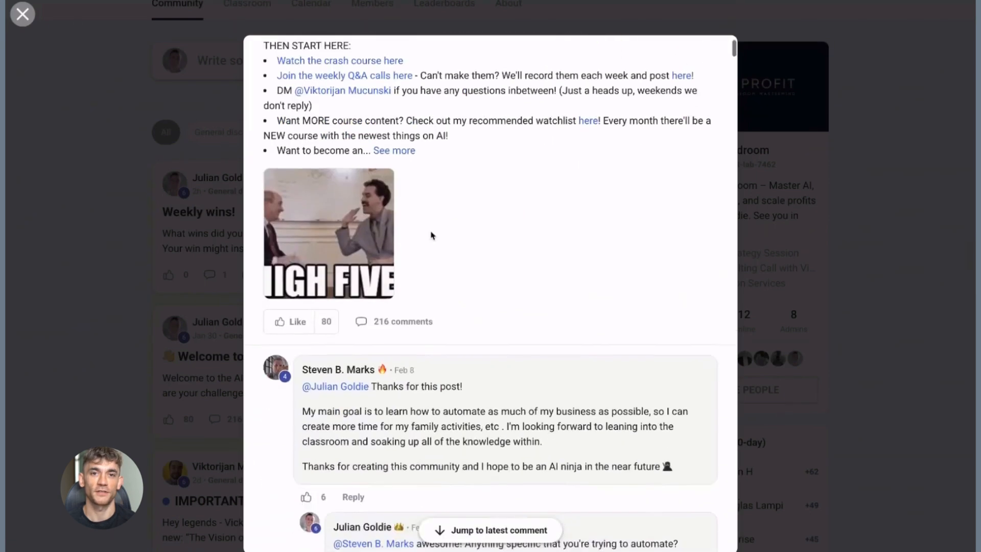
{"action": "scroll", "scroll_direction": "down", "scroll_amount": 3}
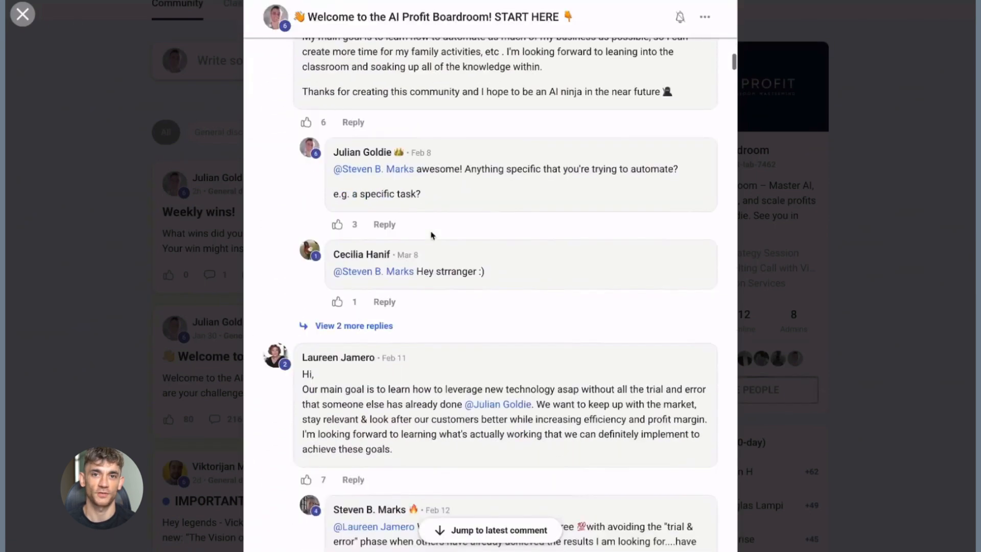
{"action": "left_click", "coordinate": [23, 14]}
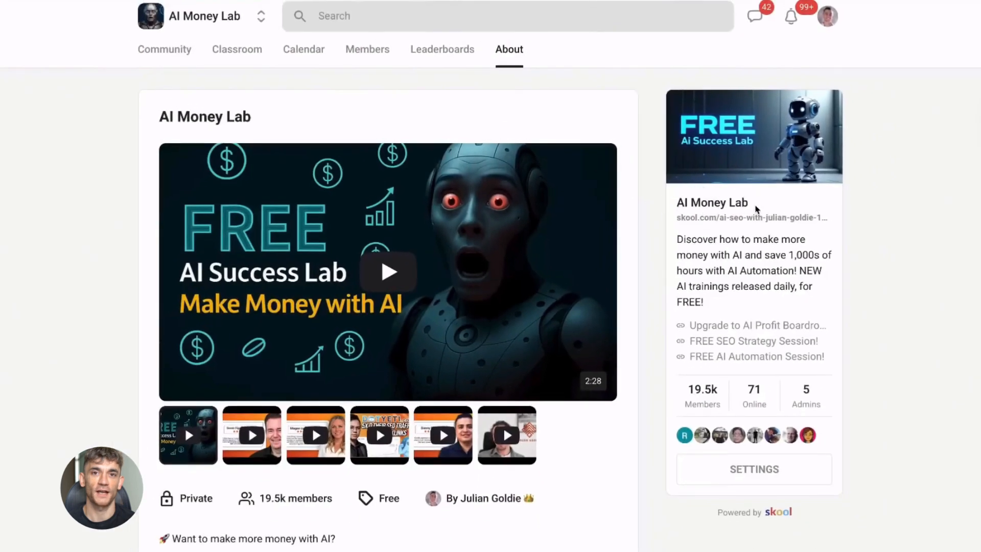
{"action": "mouse_move", "coordinate": [164, 49]}
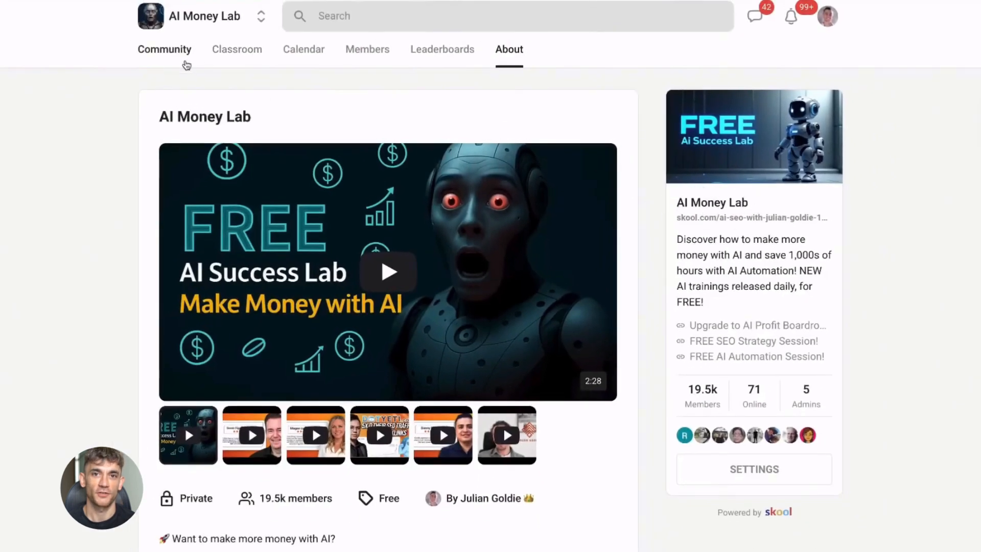
{"action": "mouse_move", "coordinate": [366, 213]}
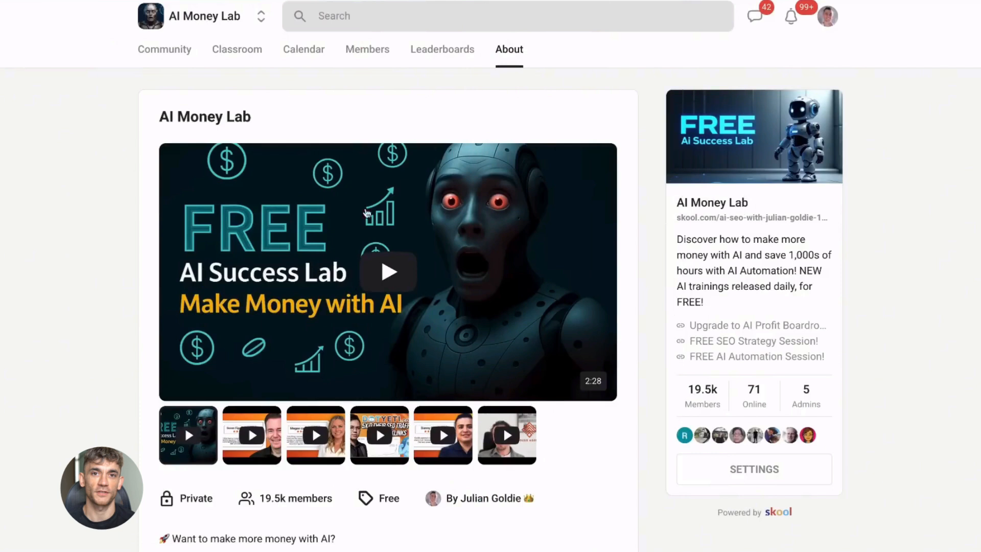
Glance at the AI Money Lab Community feed, then show its Classroom courses.
{"action": "left_click", "coordinate": [164, 49]}
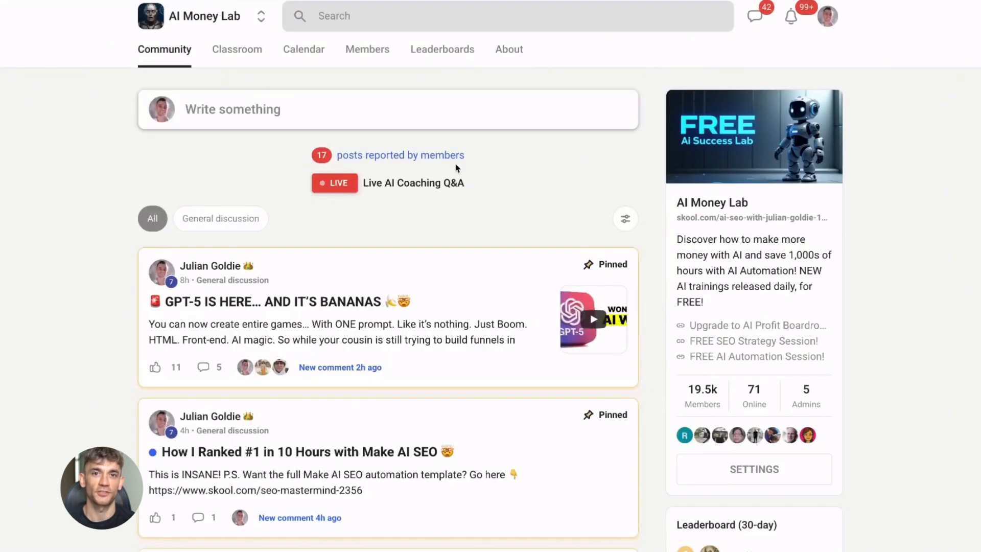
{"action": "left_click", "coordinate": [237, 49]}
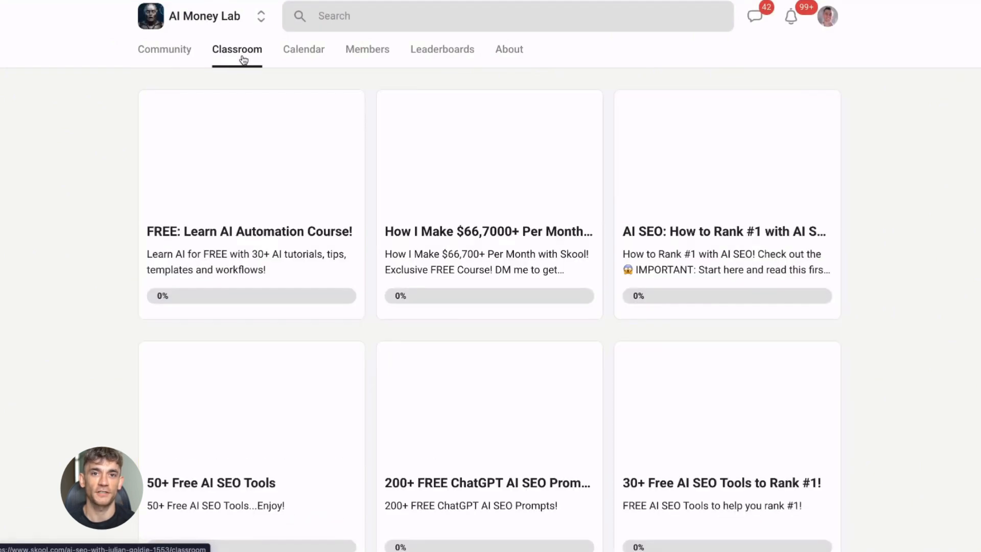